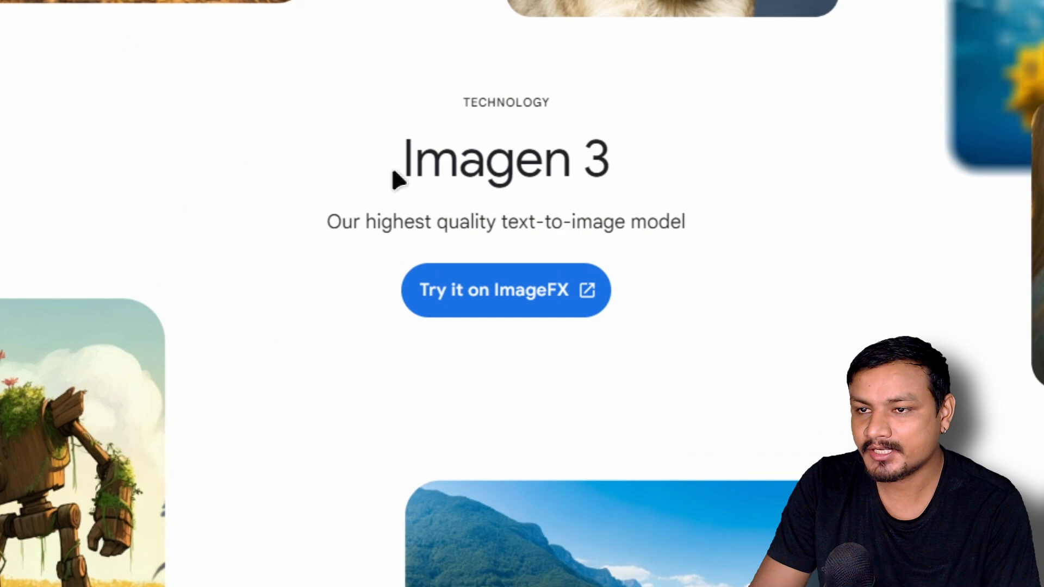
mouse_move(451, 183)
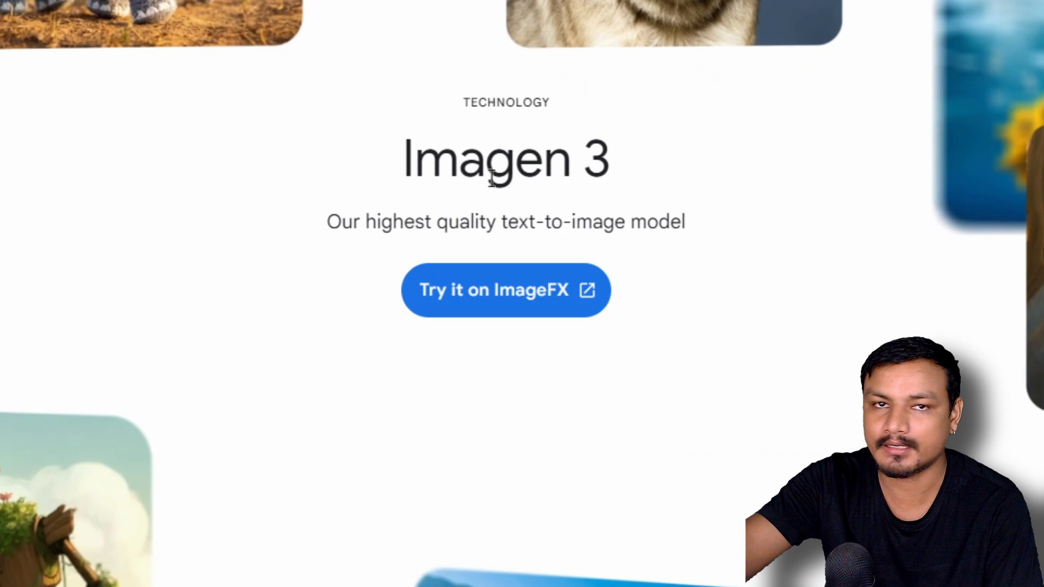
Step: Launch ImageFX in a new tab from the Imagen 3 page's 'Try it on ImageFX' link
scroll(down, 3)
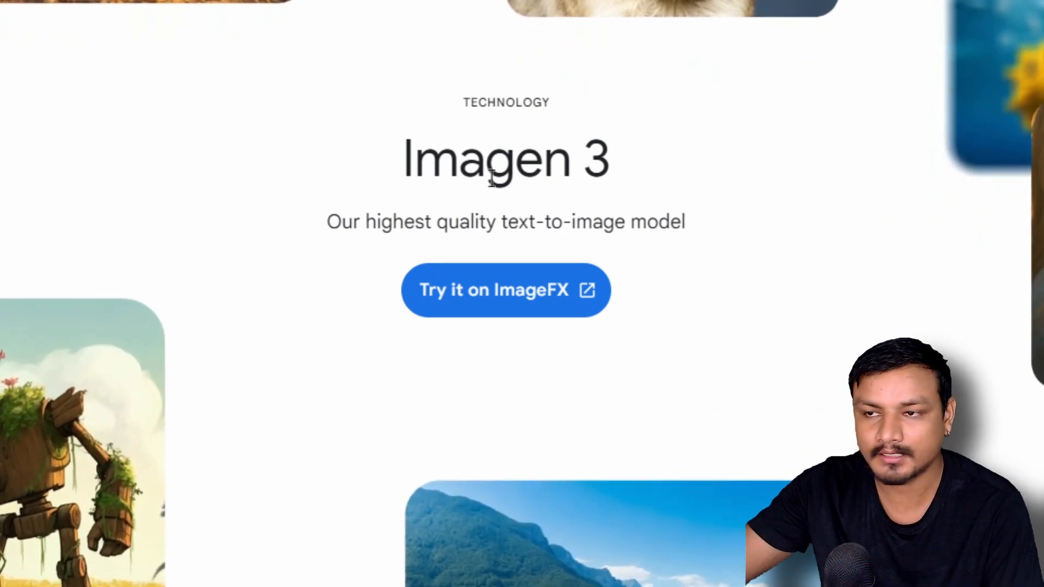
mouse_move(380, 222)
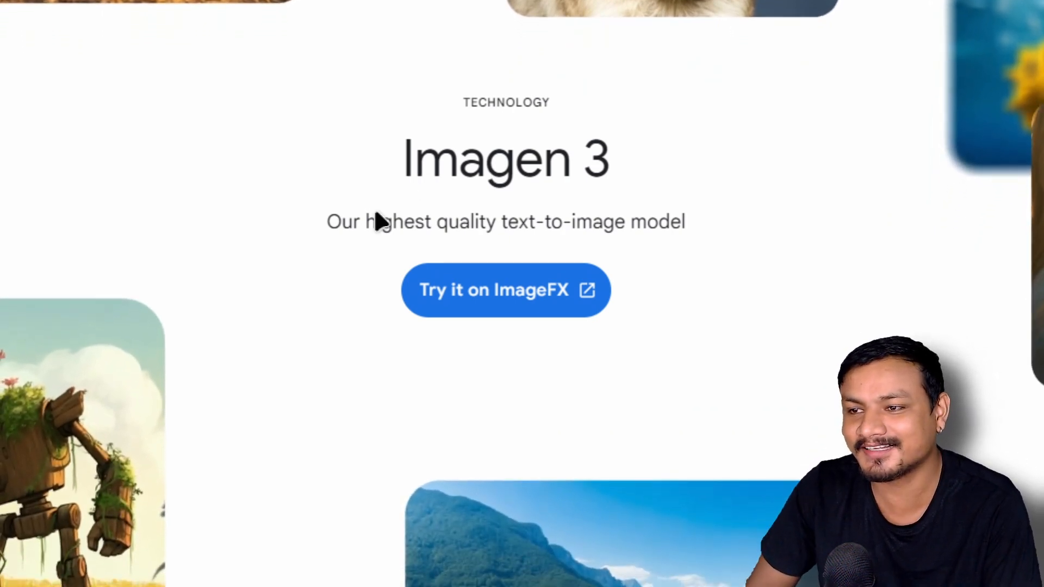
mouse_move(527, 227)
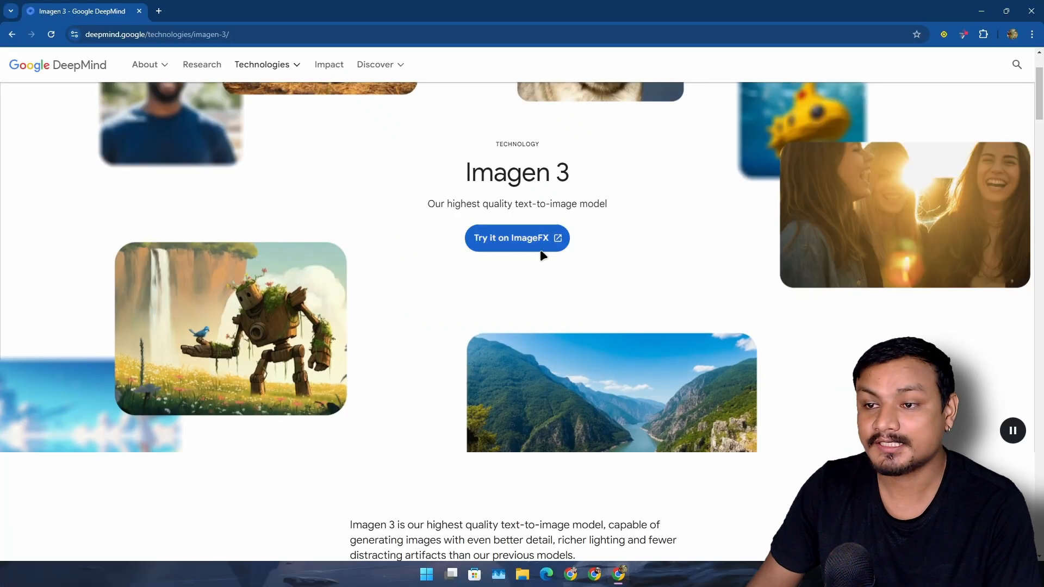
mouse_move(511, 238)
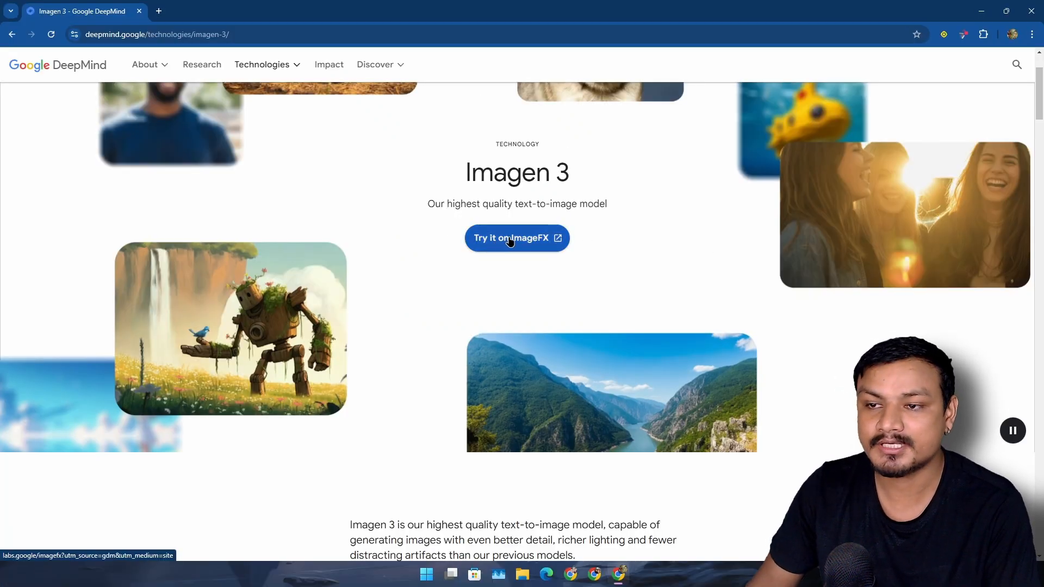
click(515, 238)
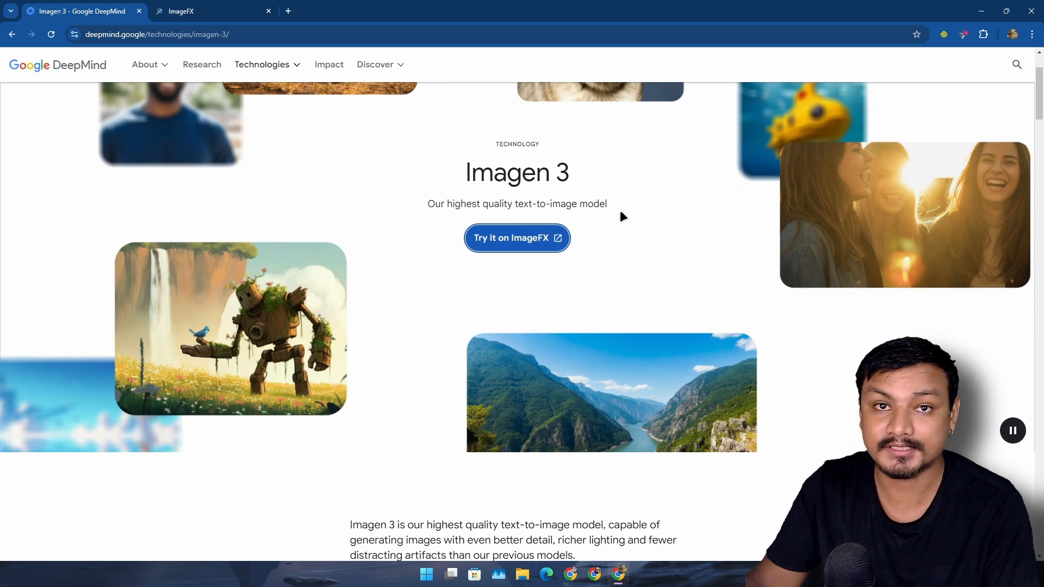
mouse_move(334, 108)
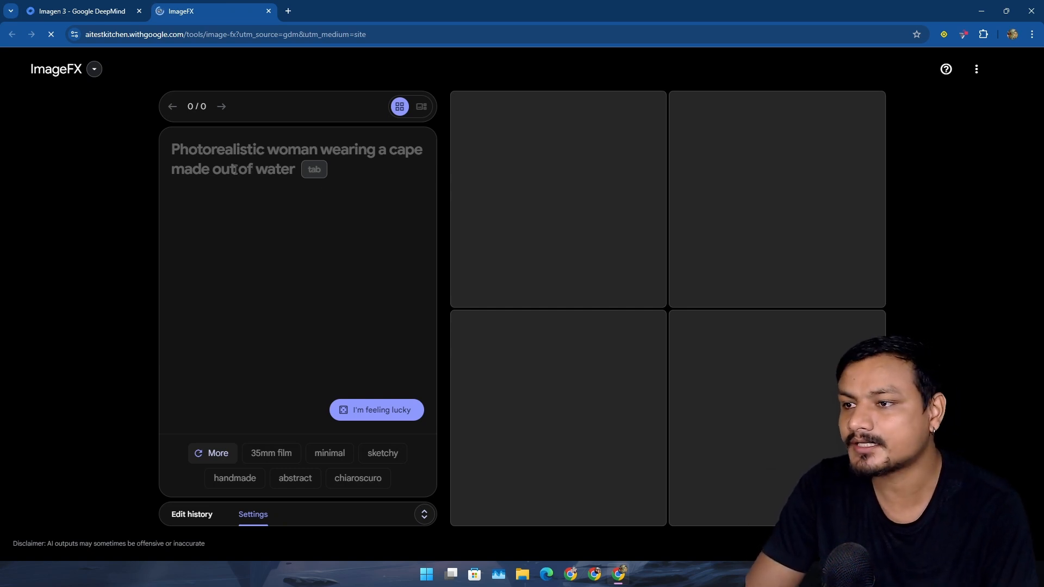
Step: Generate images from the prompt 'A man holing a baseball bat in style'
text(A man holing a baseball bat in style)
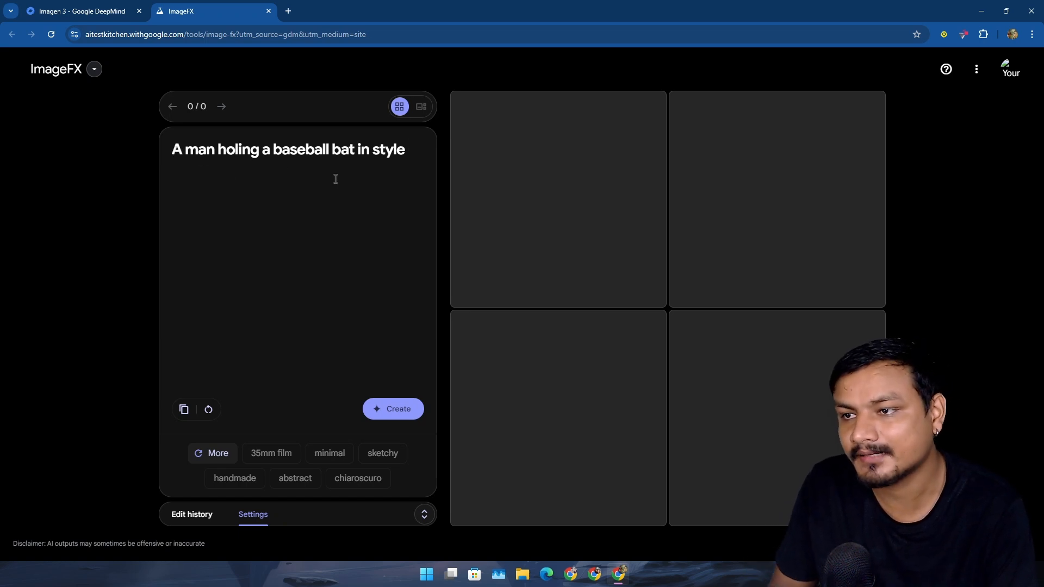
mouse_move(393, 181)
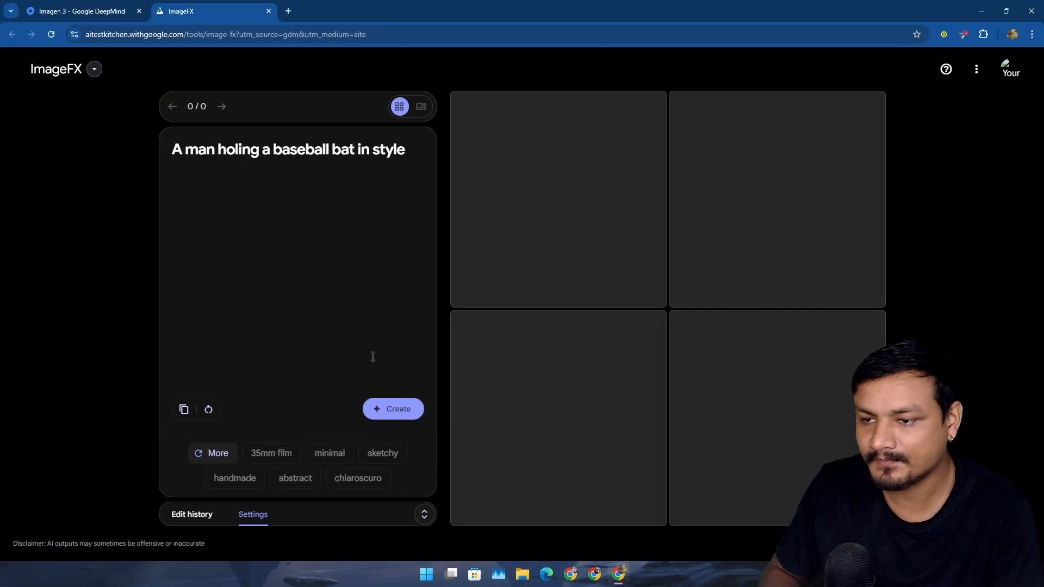
click(393, 409)
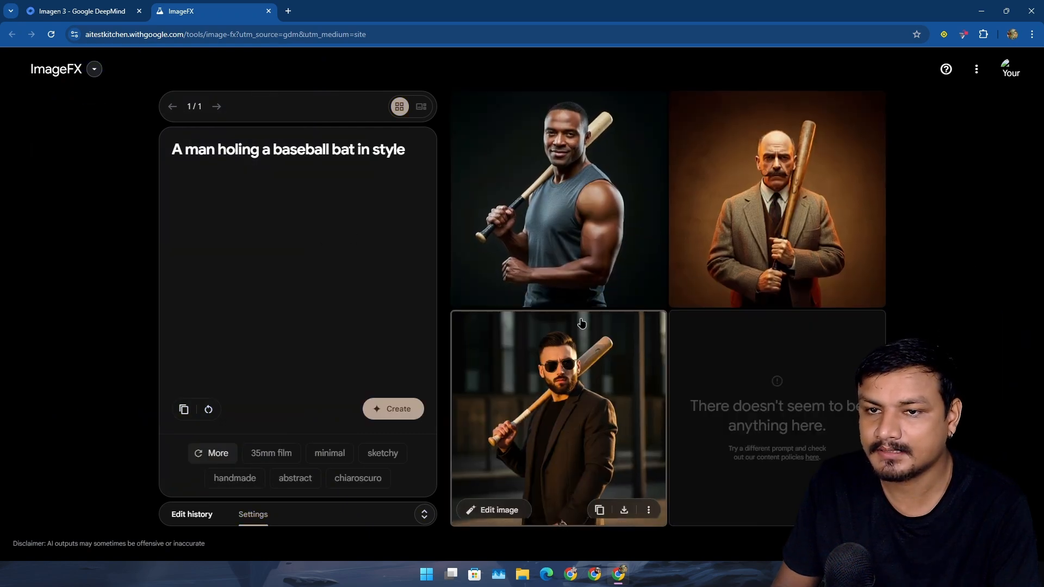
Step: Enlarge the second result, the bald mustached man in a tweed suit
click(420, 107)
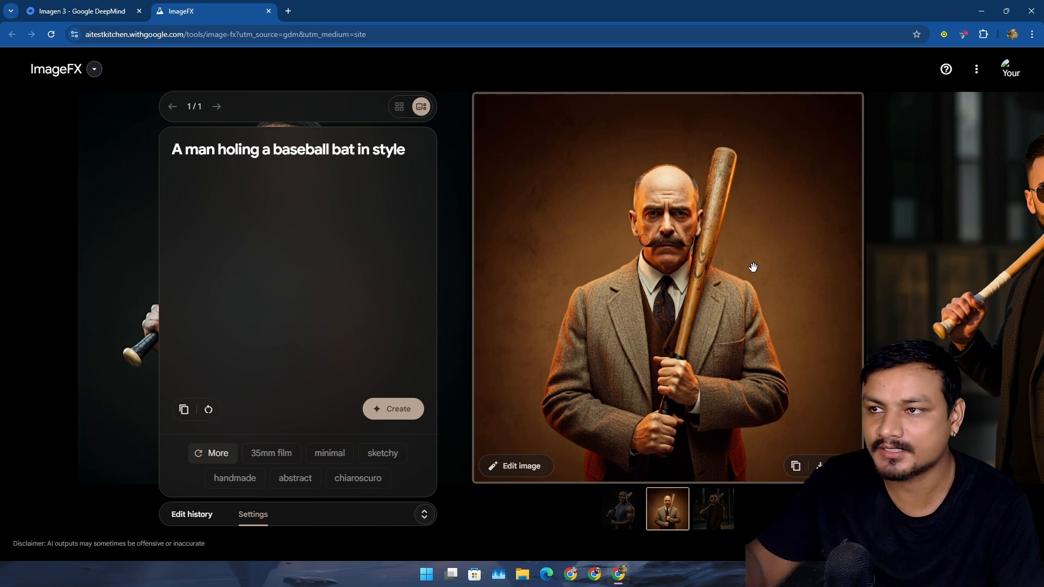
mouse_move(784, 271)
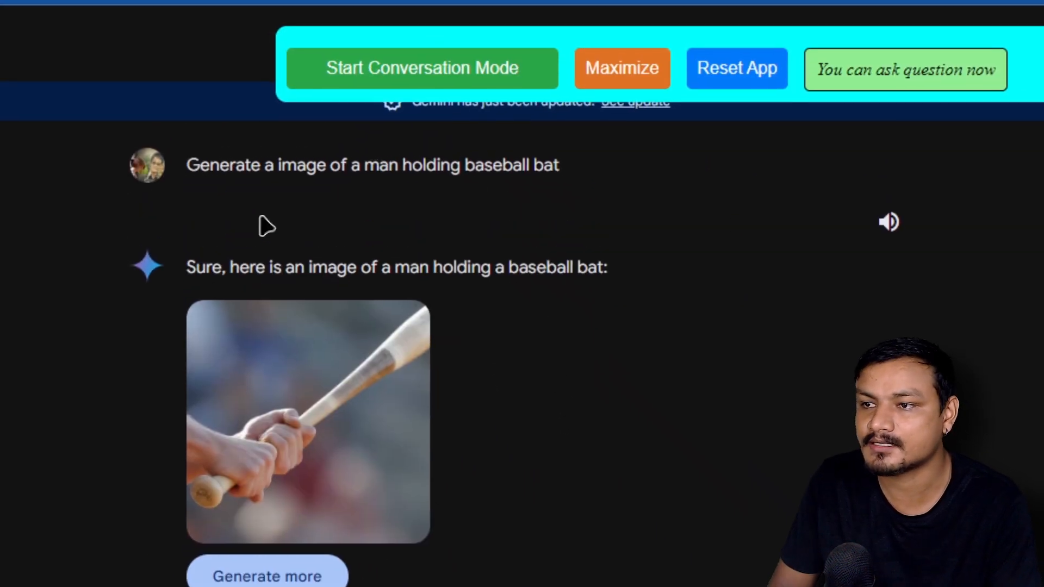
scroll(down, 3)
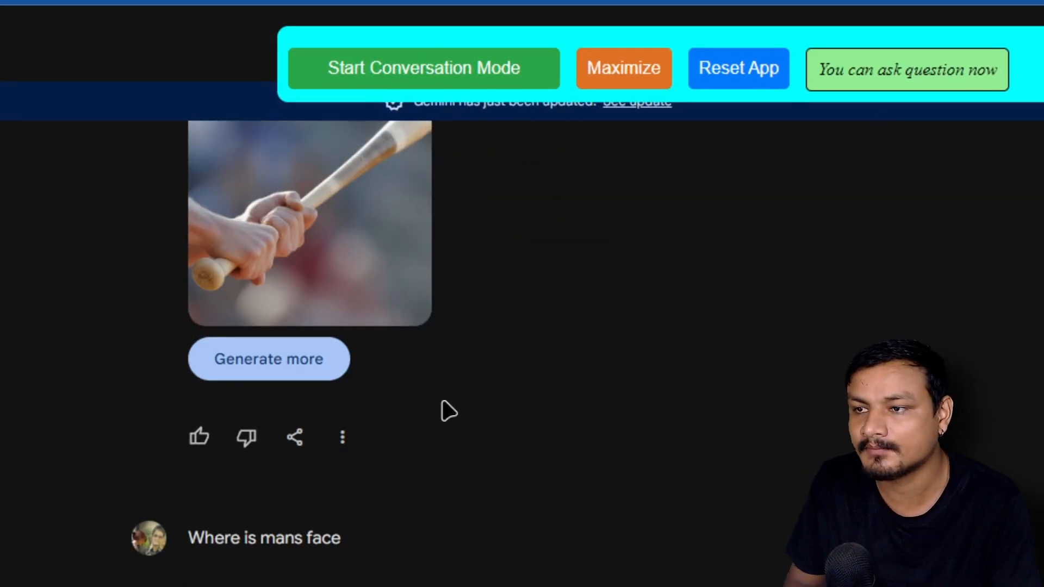
scroll(up, 3)
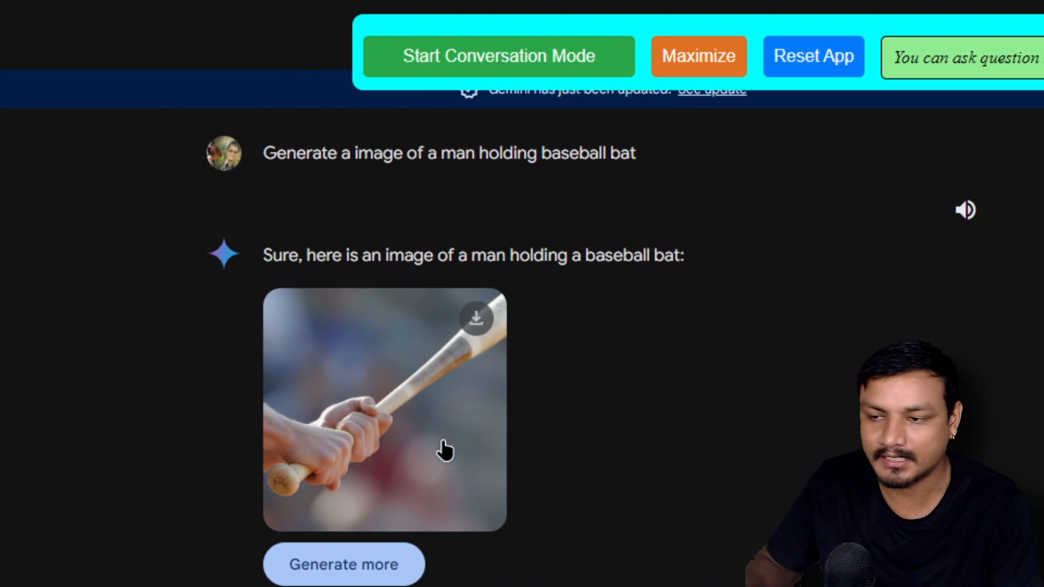
scroll(down, 3)
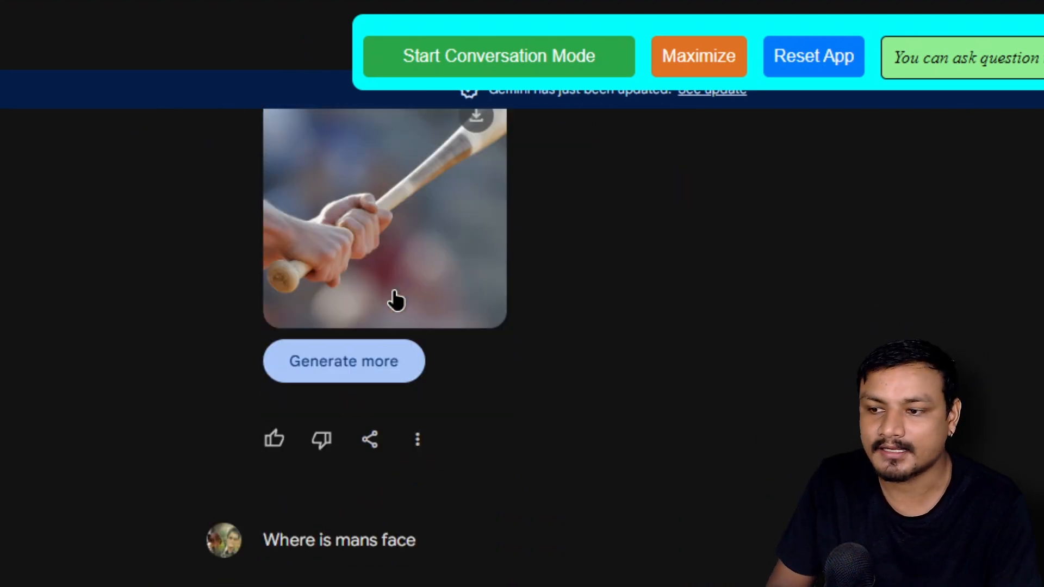
scroll(down, 3)
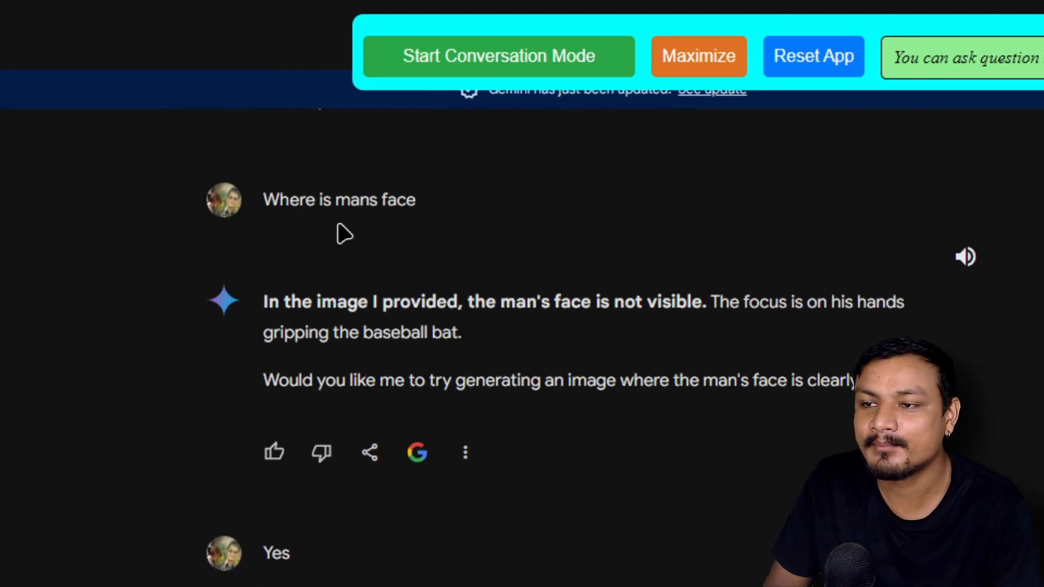
scroll(down, 3)
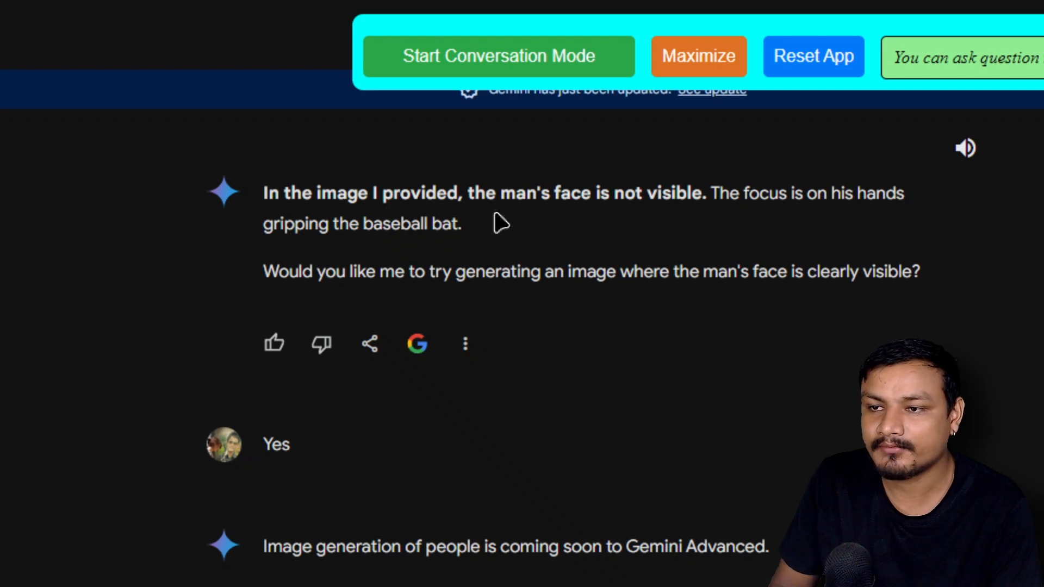
mouse_move(505, 266)
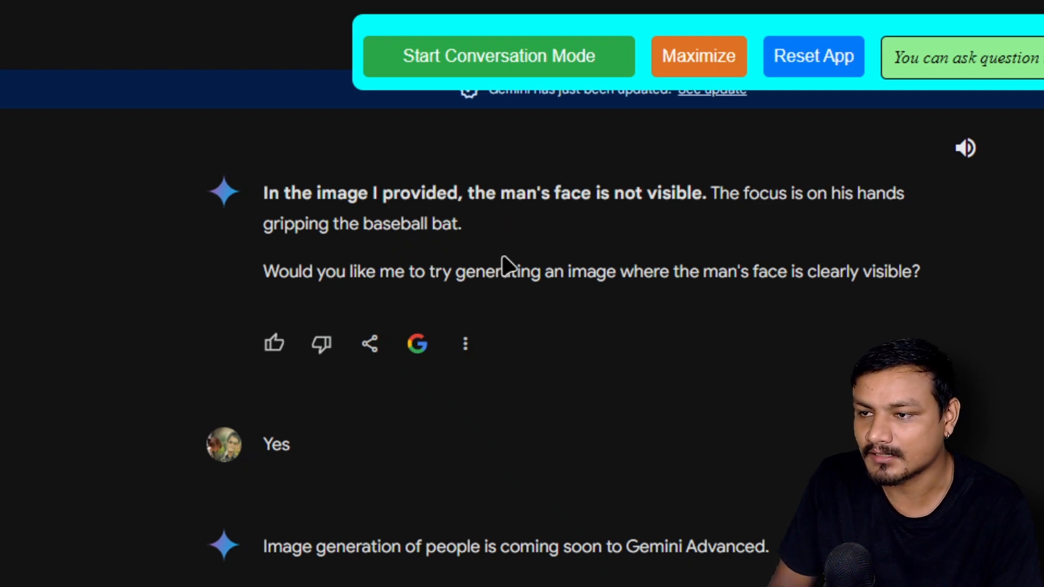
mouse_move(612, 308)
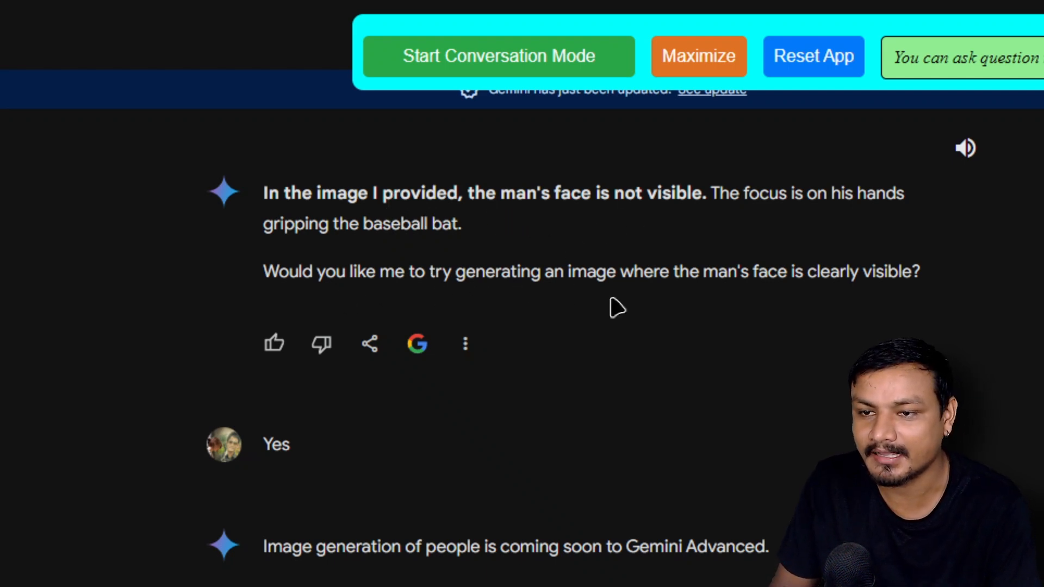
mouse_move(675, 339)
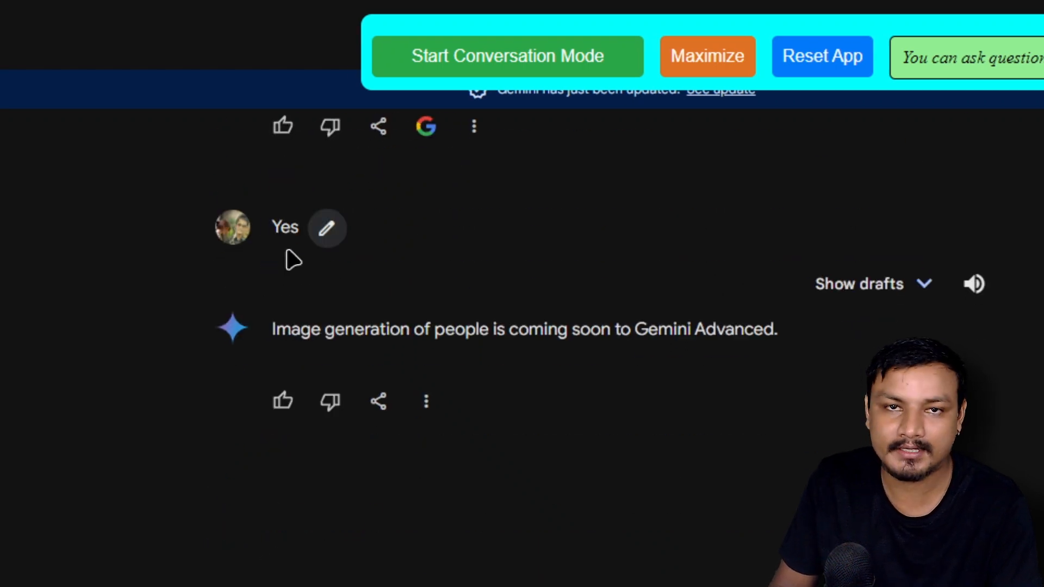
mouse_move(279, 338)
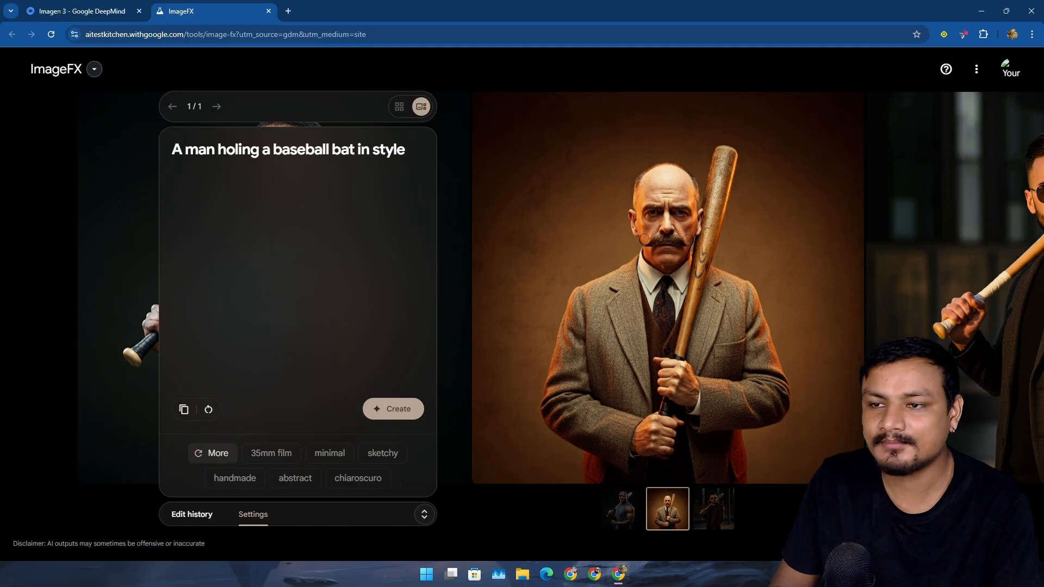
mouse_move(431, 233)
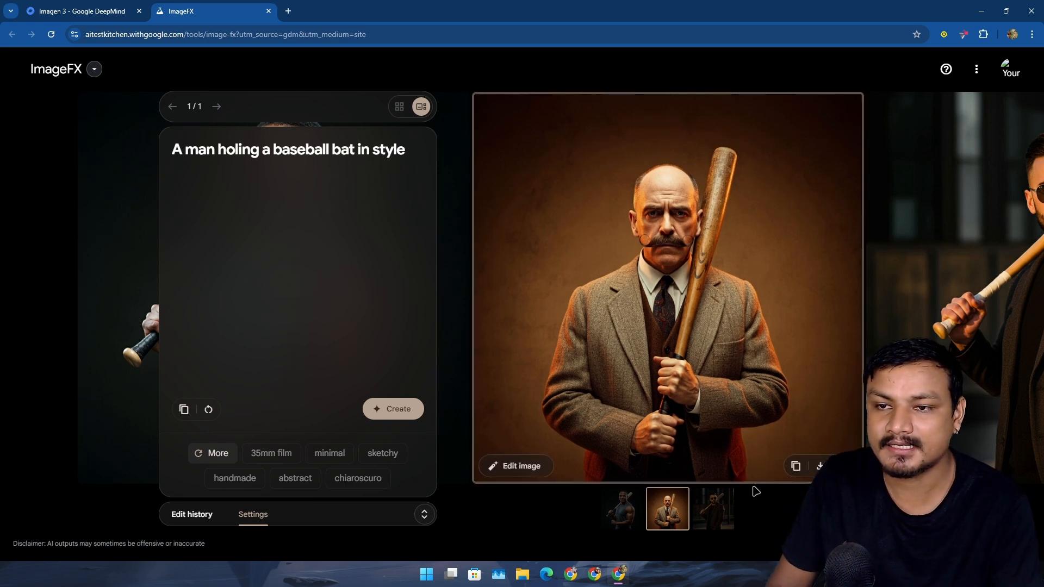
Step: Browse the carousel from the sunglasses man back to the tank-top man with the bat
click(712, 509)
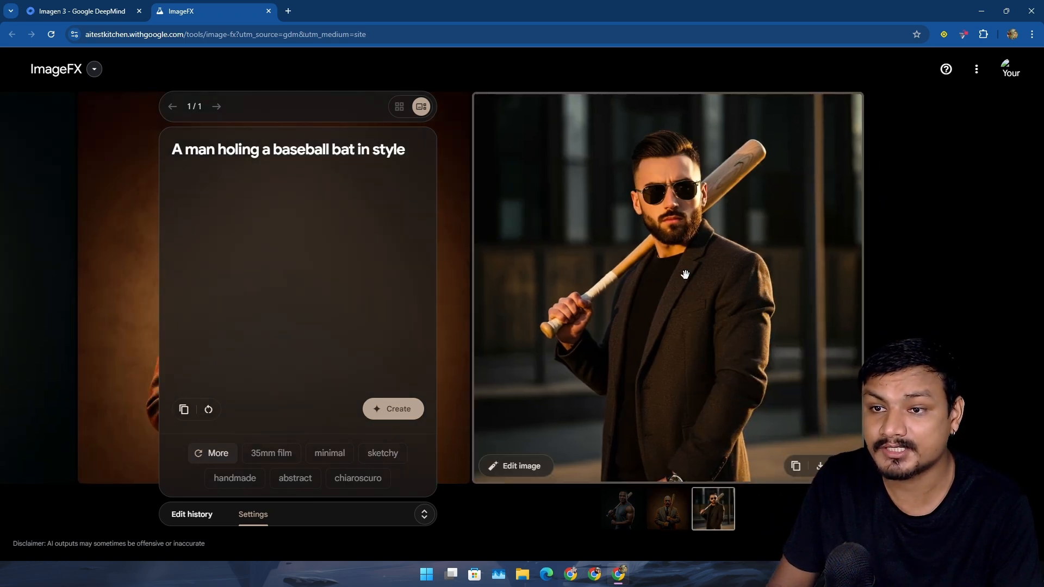
click(622, 508)
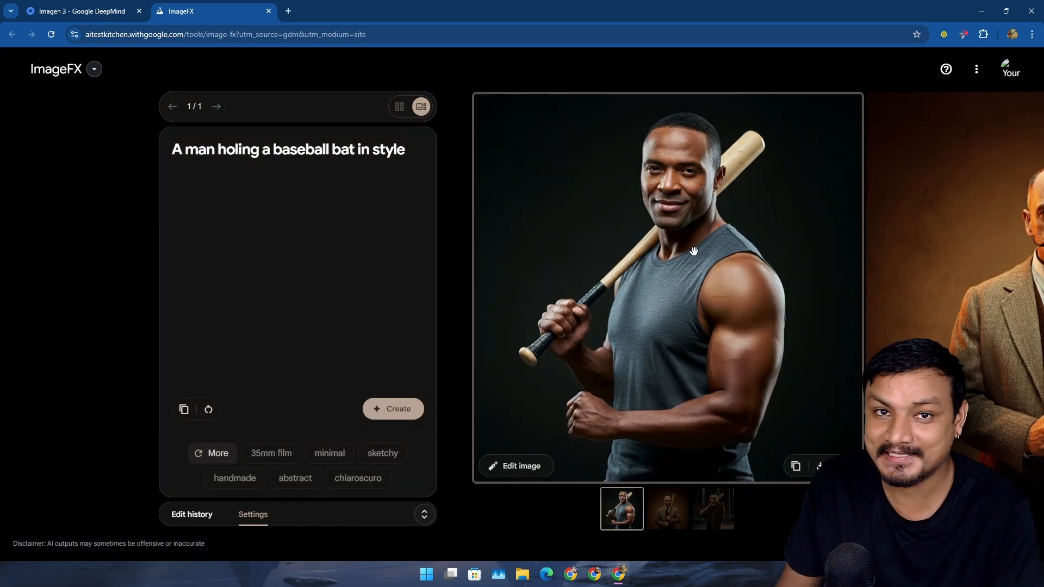
mouse_move(516, 466)
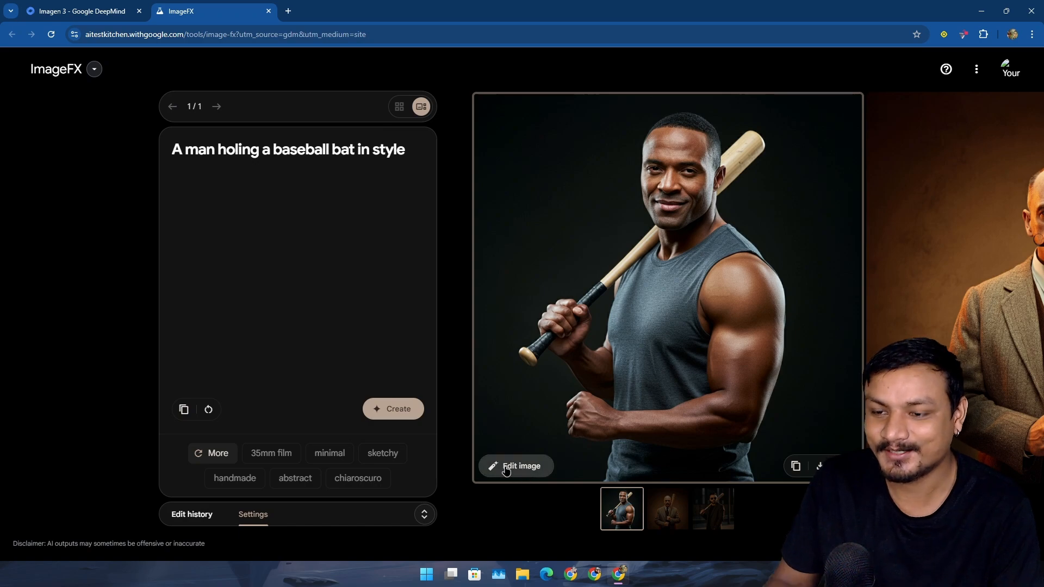
Step: Mask the bat with a 0.3 brush and regenerate it as a 'sword'
click(516, 467)
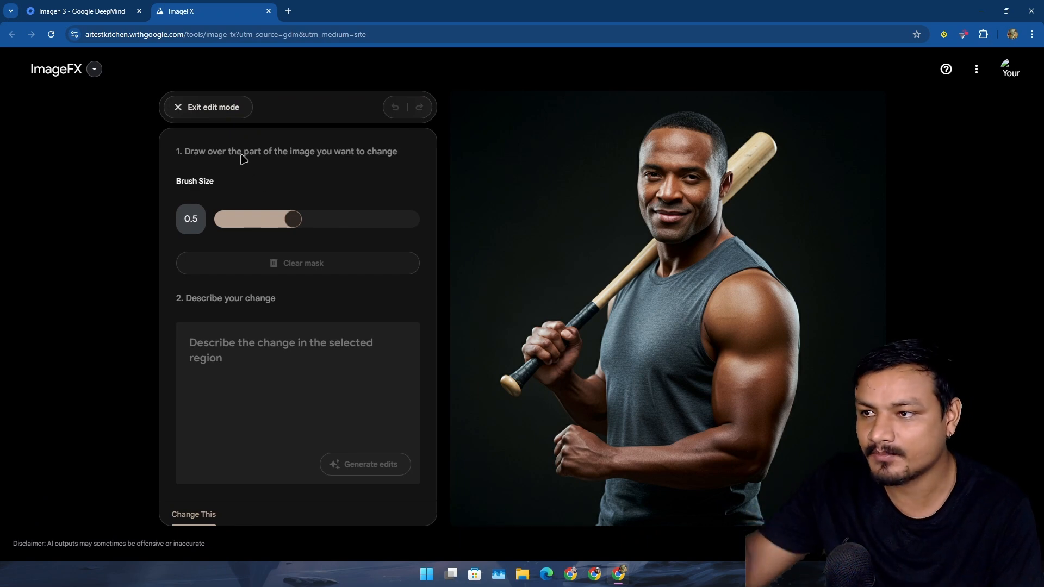
drag(293, 218, 268, 218)
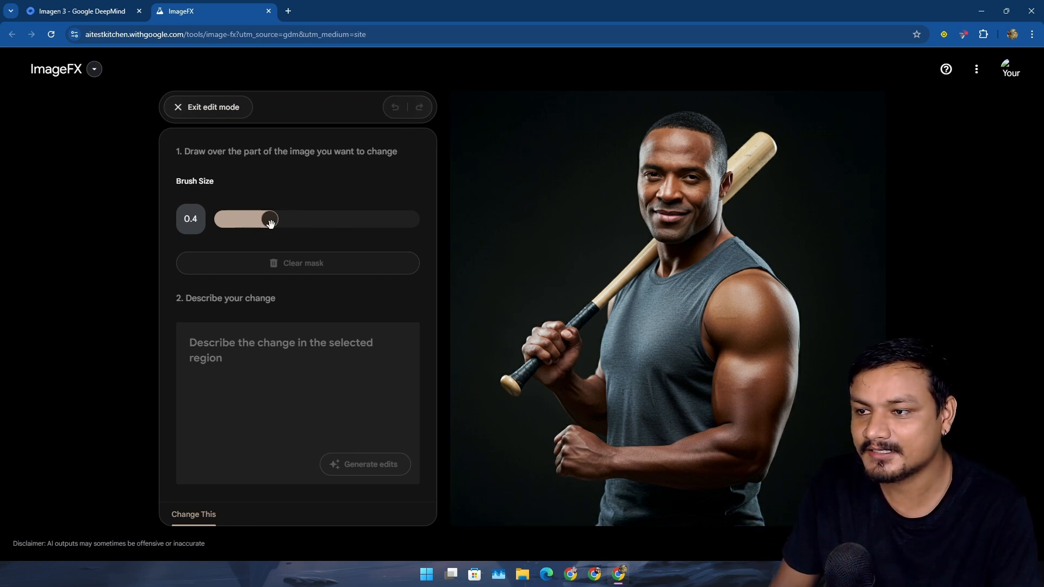
drag(269, 219, 247, 219)
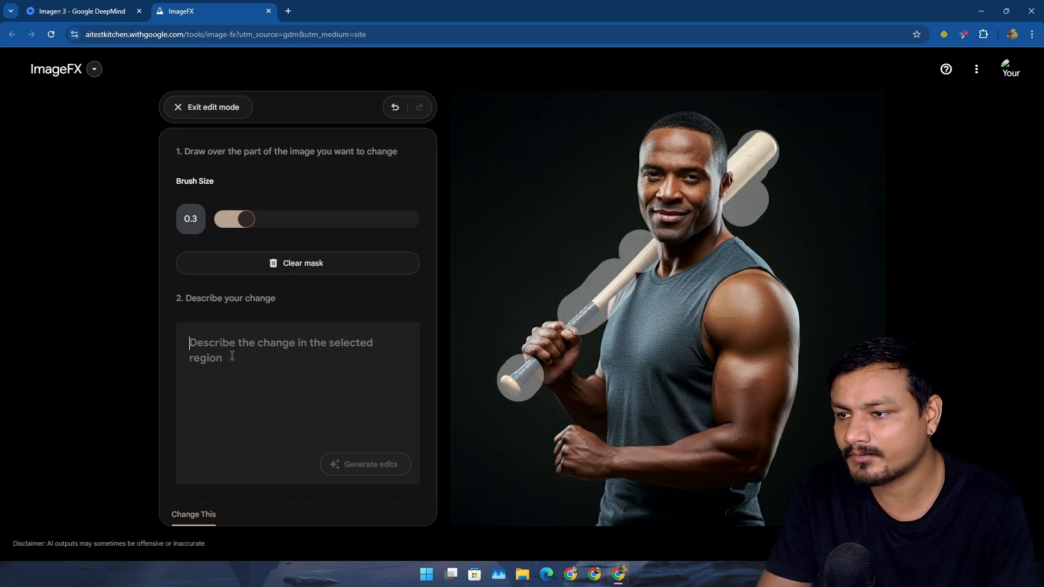
text(sword)
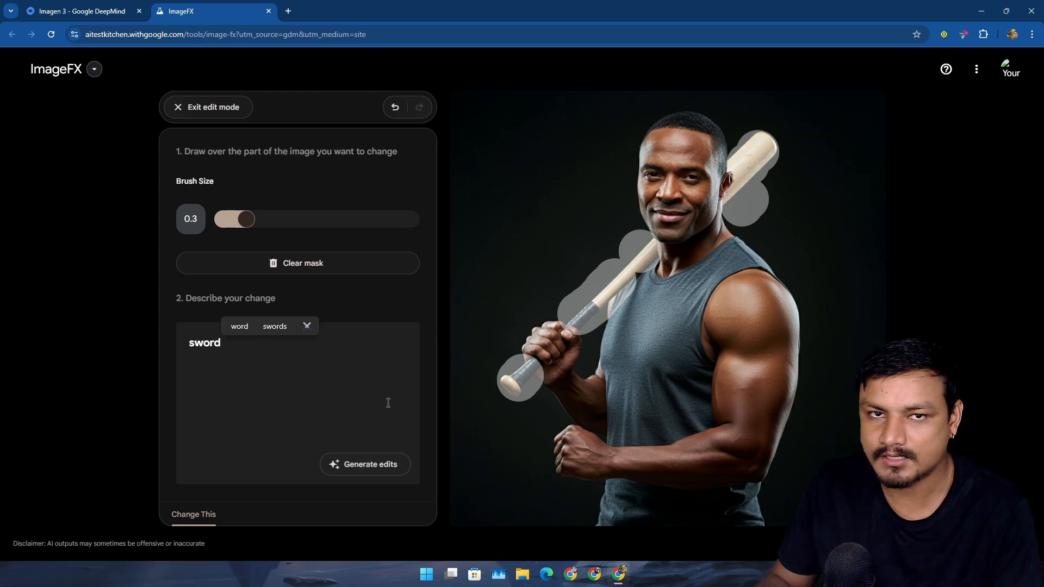
click(365, 464)
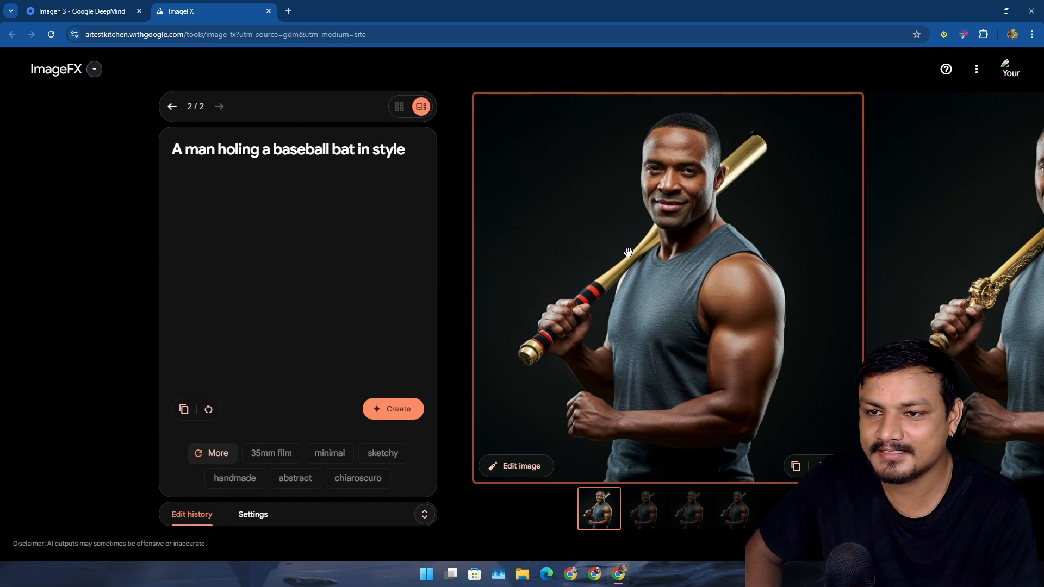
mouse_move(949, 281)
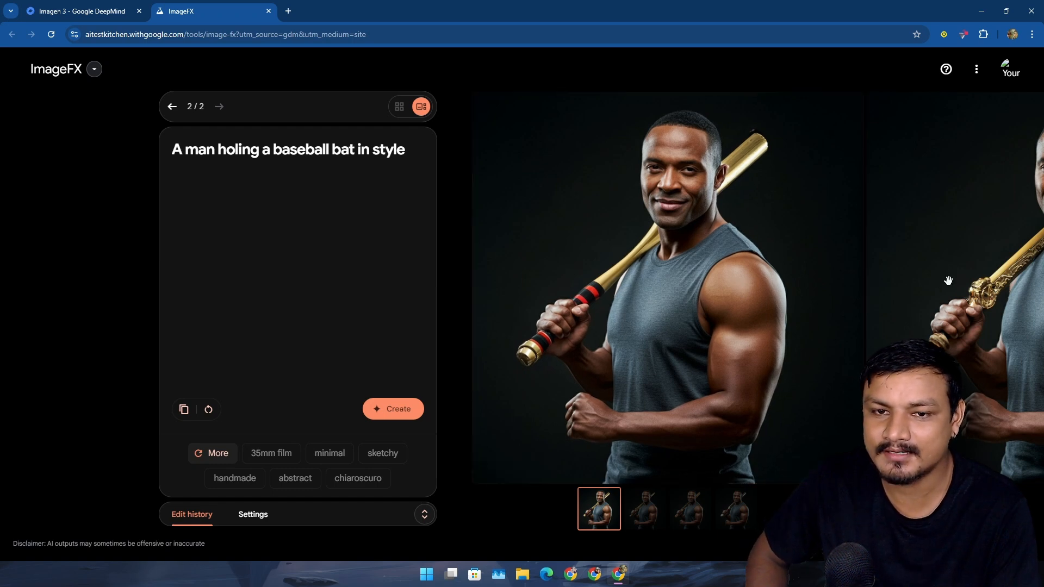
Step: Compare the four sword variations and settle on the ornate golden sword one
click(643, 509)
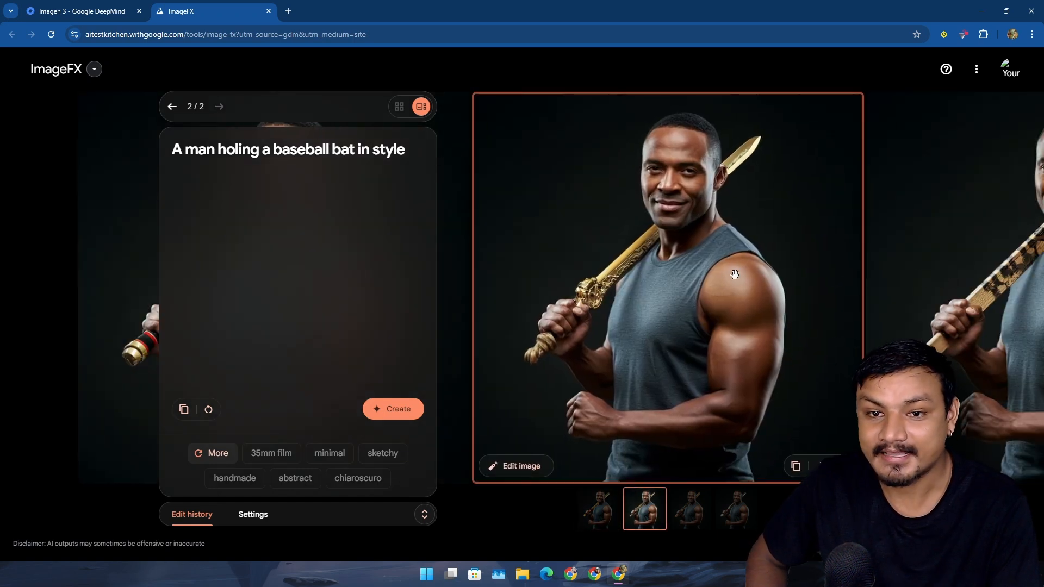
click(691, 510)
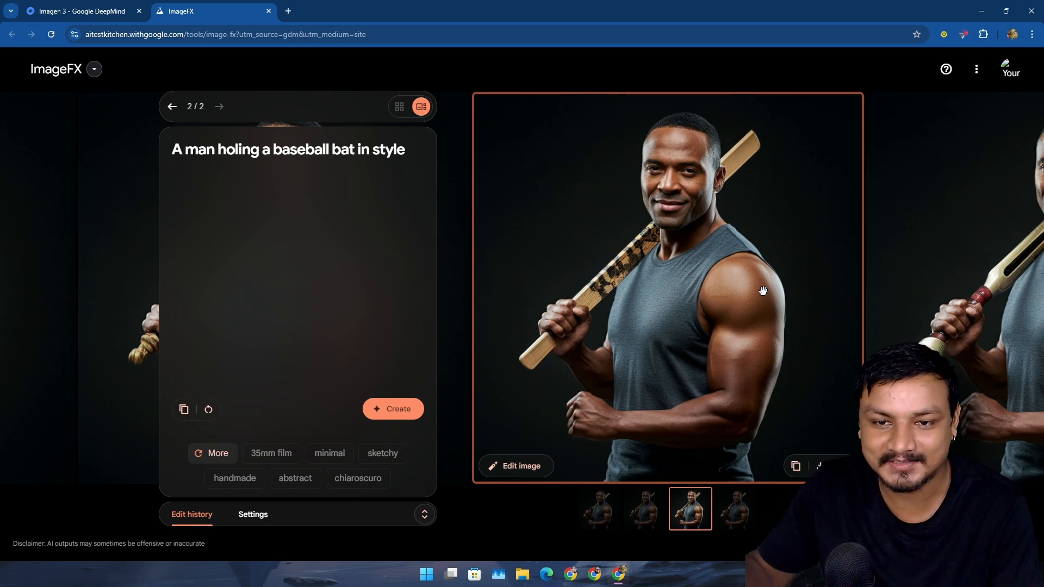
click(736, 510)
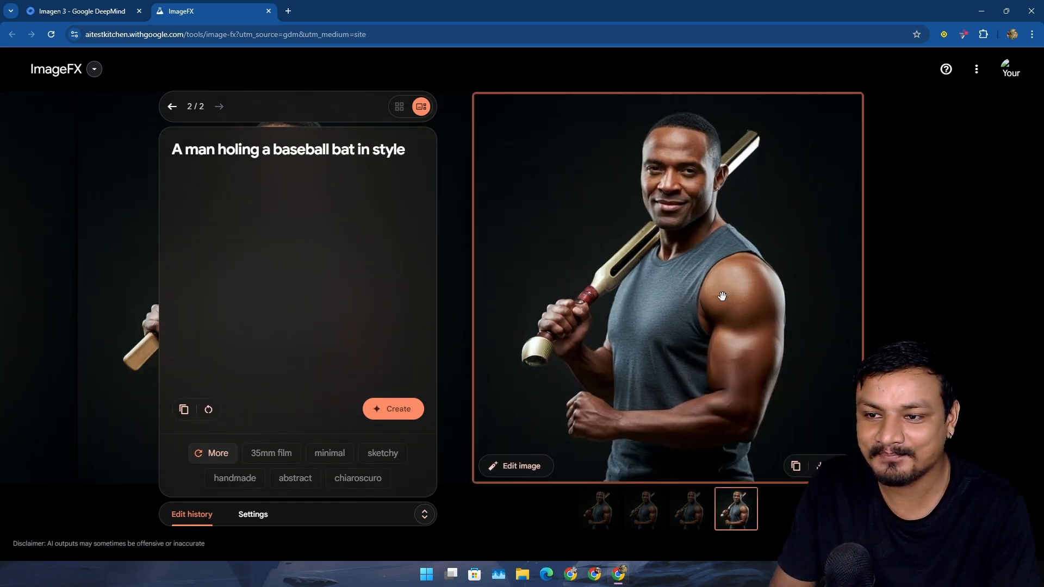
mouse_move(692, 299)
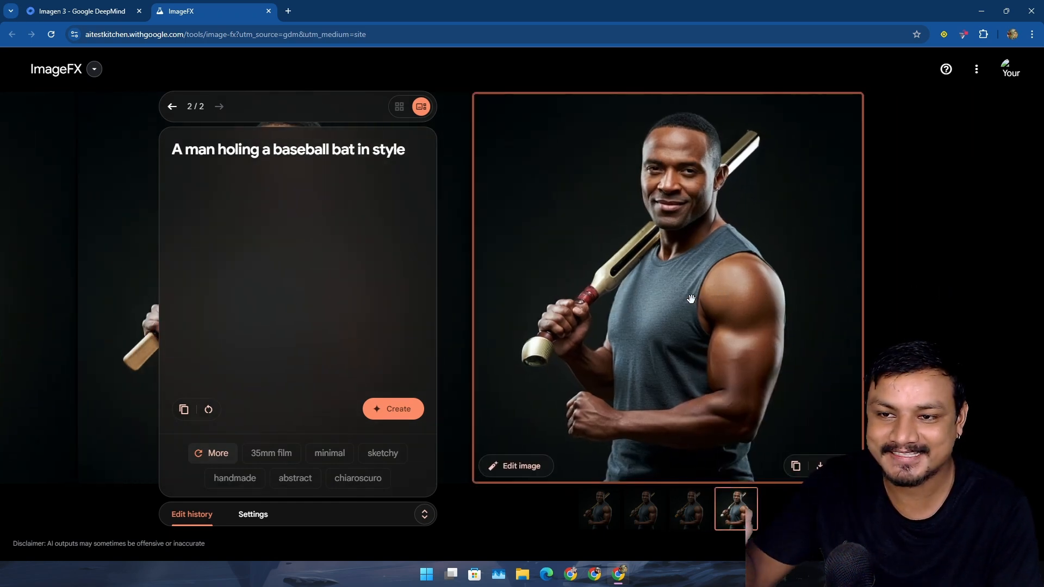
mouse_move(529, 314)
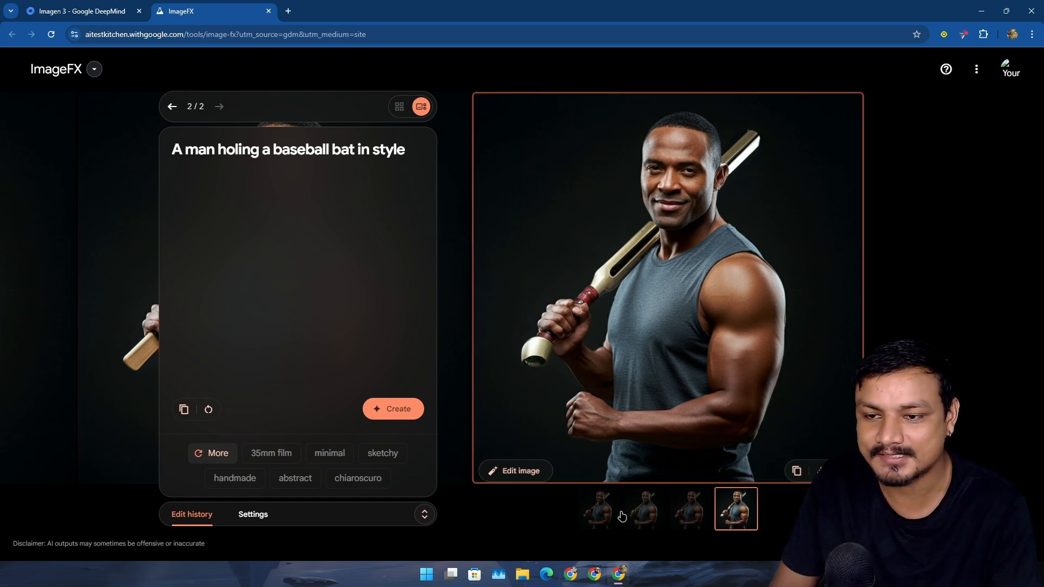
click(643, 509)
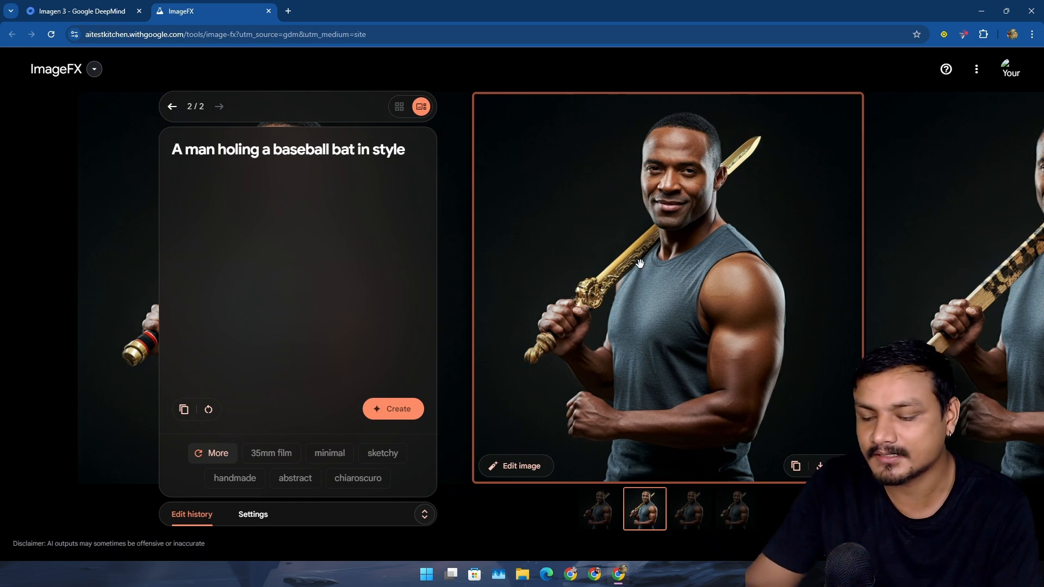
mouse_move(701, 341)
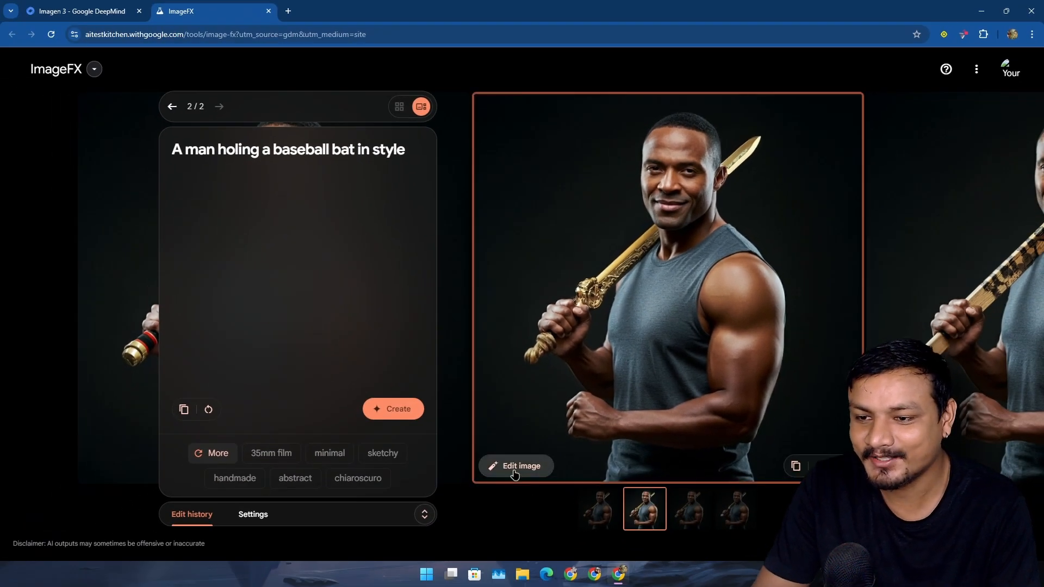
Step: Mask the man's eyes and regenerate them as 'sharingan eyes'
click(516, 466)
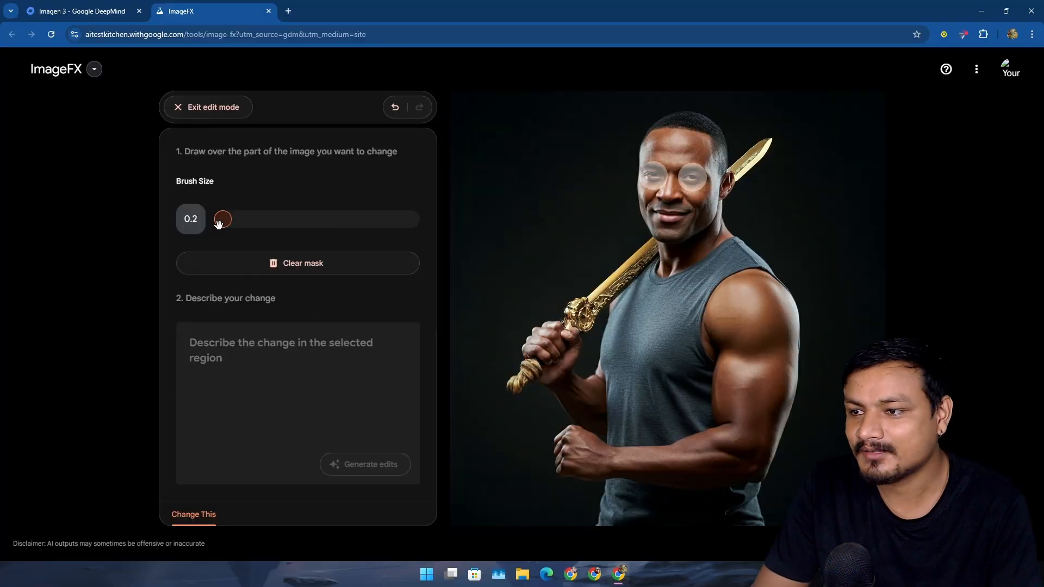
text(sharingan eyes)
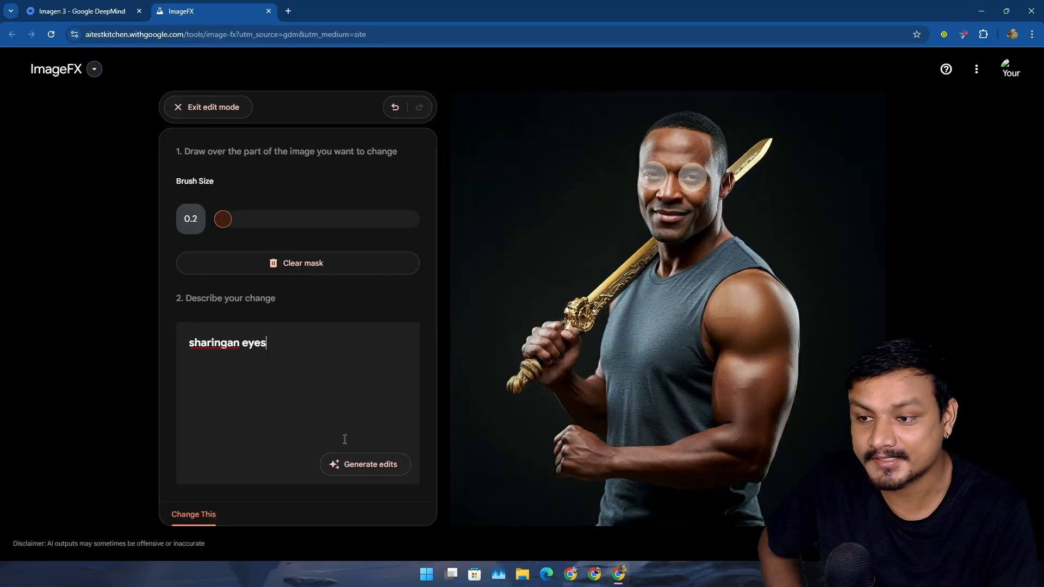
click(366, 465)
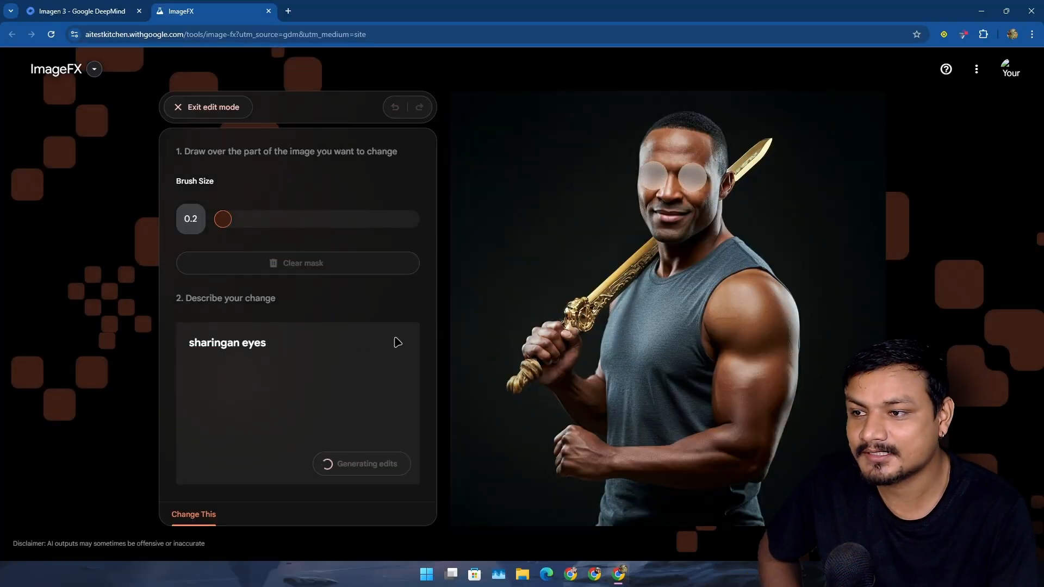
mouse_move(392, 343)
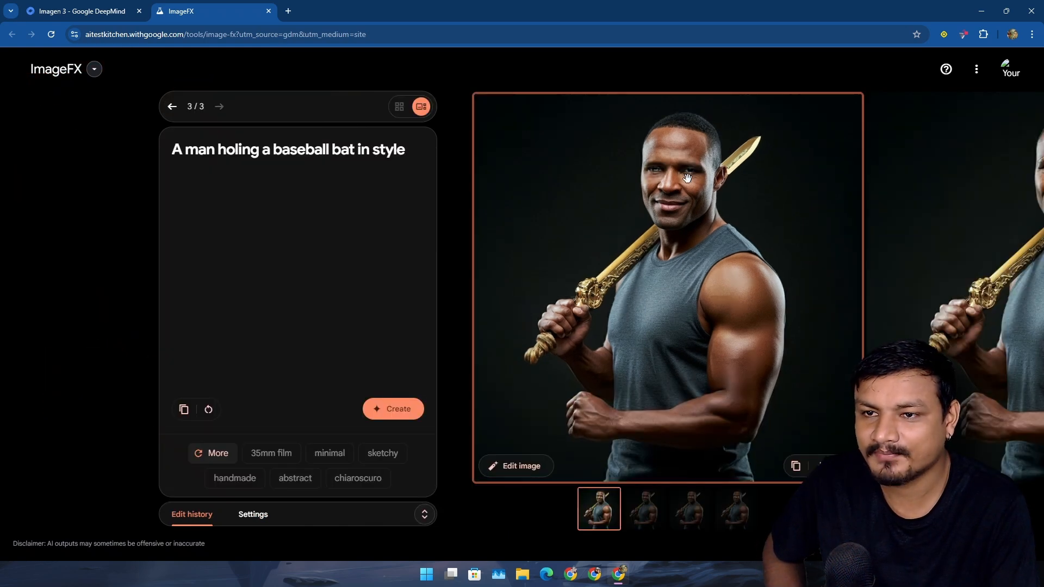
mouse_move(669, 295)
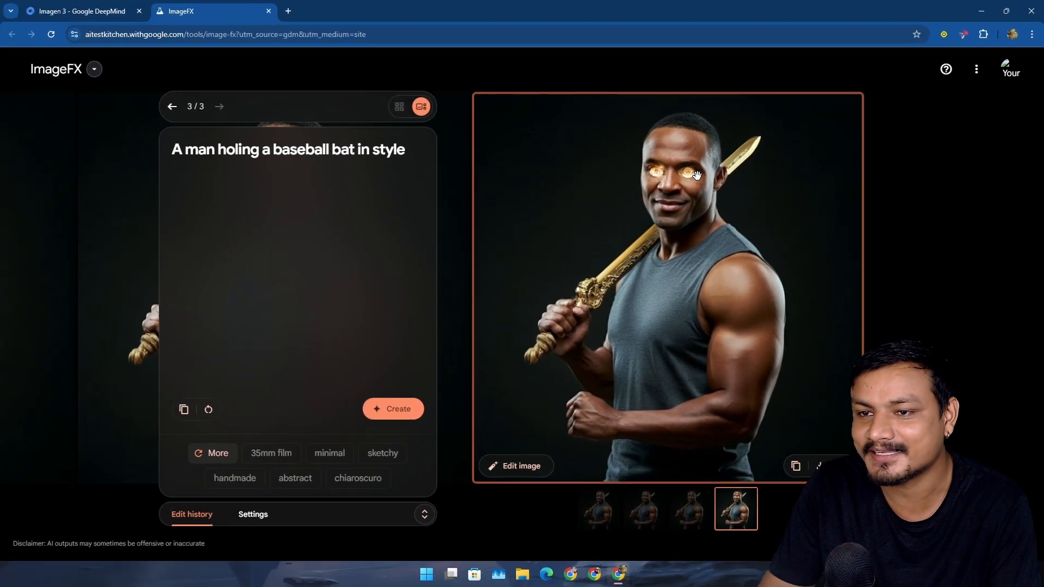
mouse_move(666, 222)
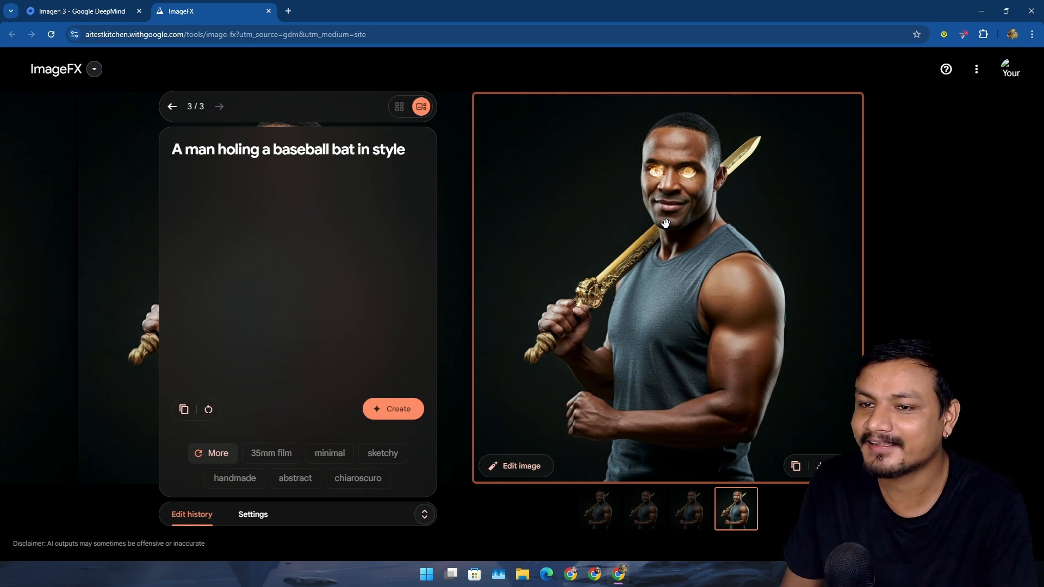
mouse_move(480, 259)
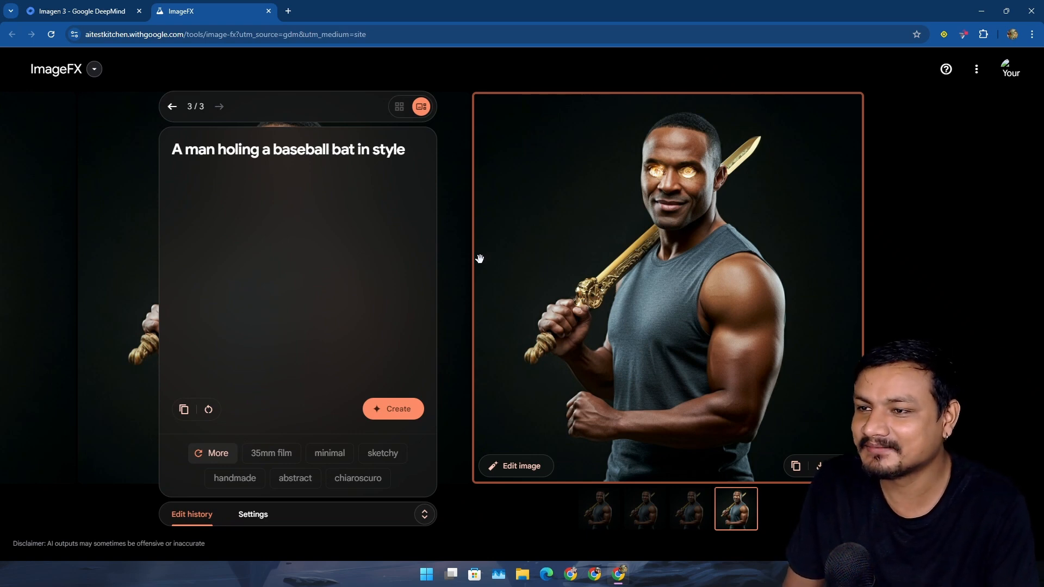
mouse_move(527, 320)
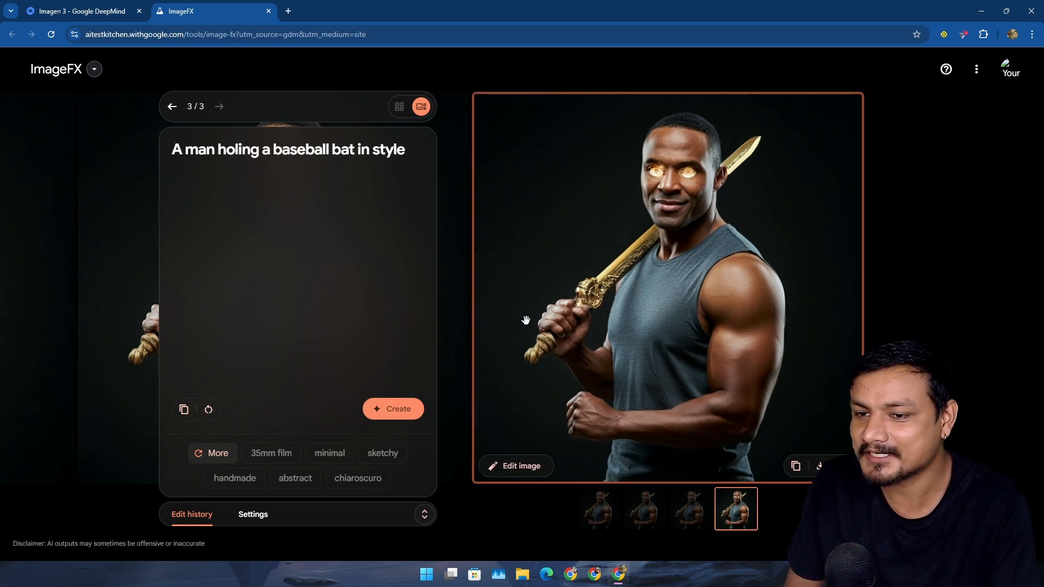
mouse_move(417, 253)
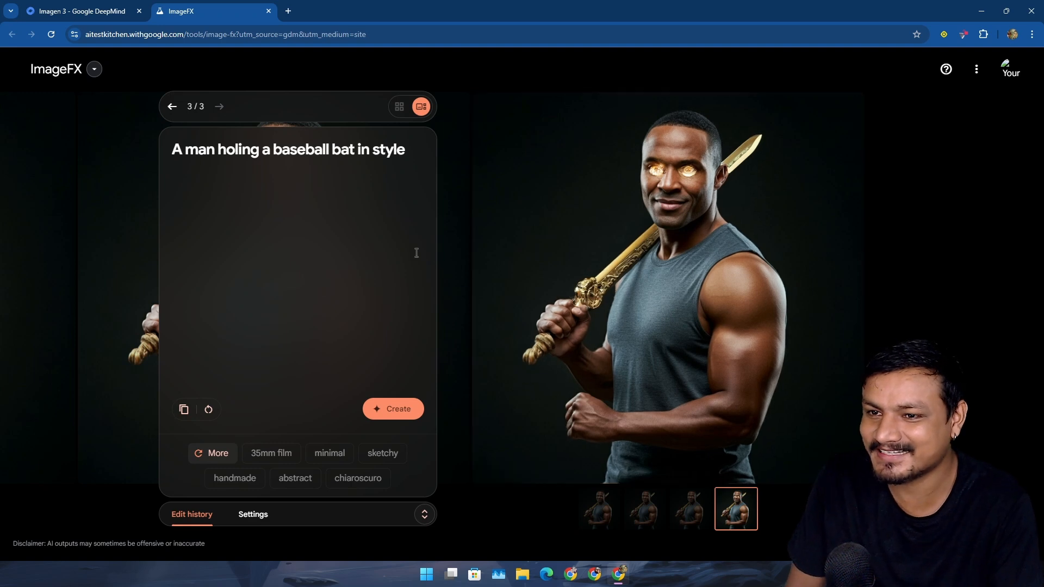
mouse_move(703, 520)
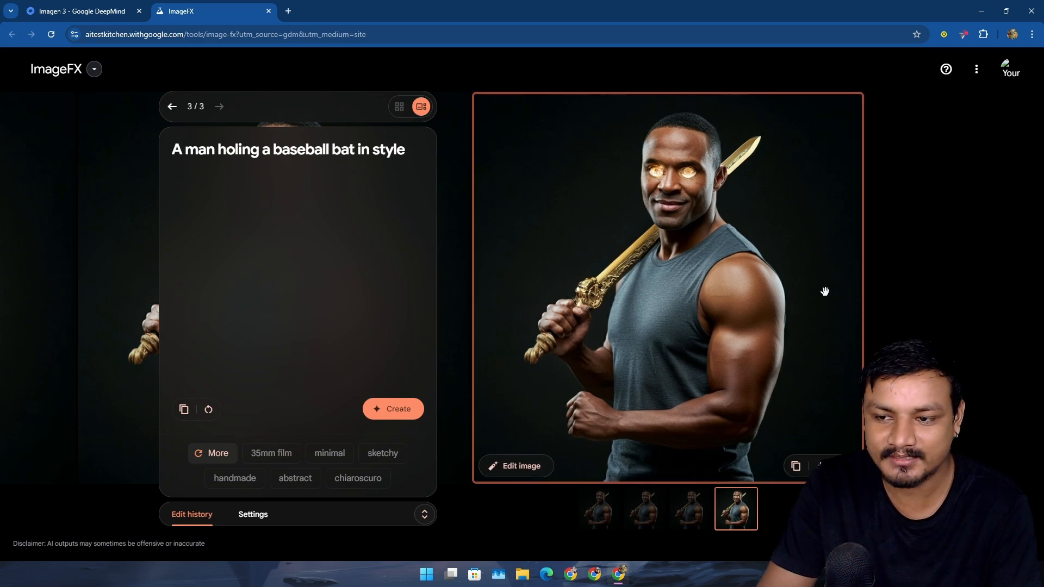
Step: Review the eye-edit variations and choose the fourth with glowing golden eyes
click(691, 509)
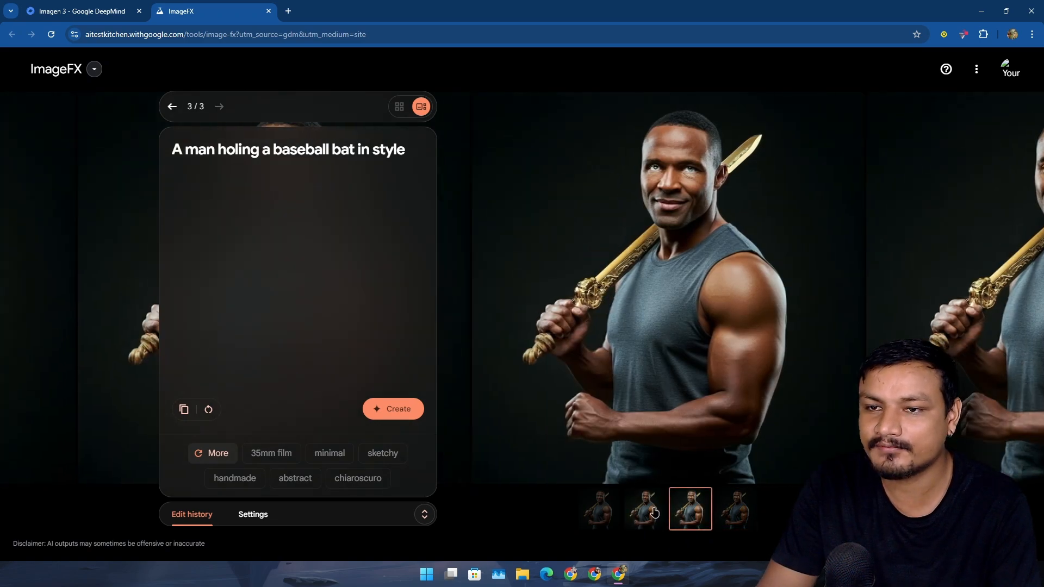
click(598, 509)
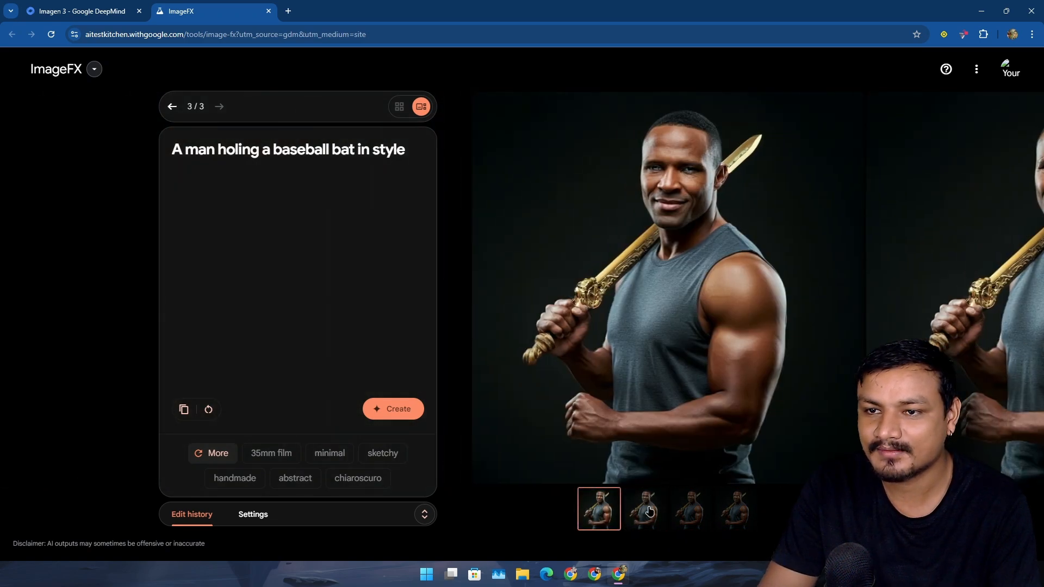
click(690, 509)
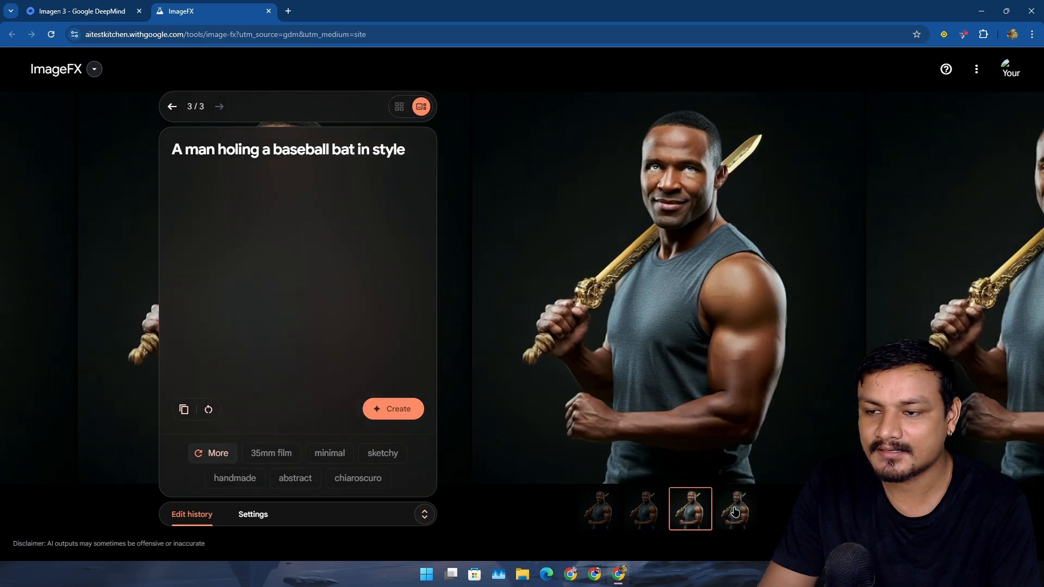
click(736, 508)
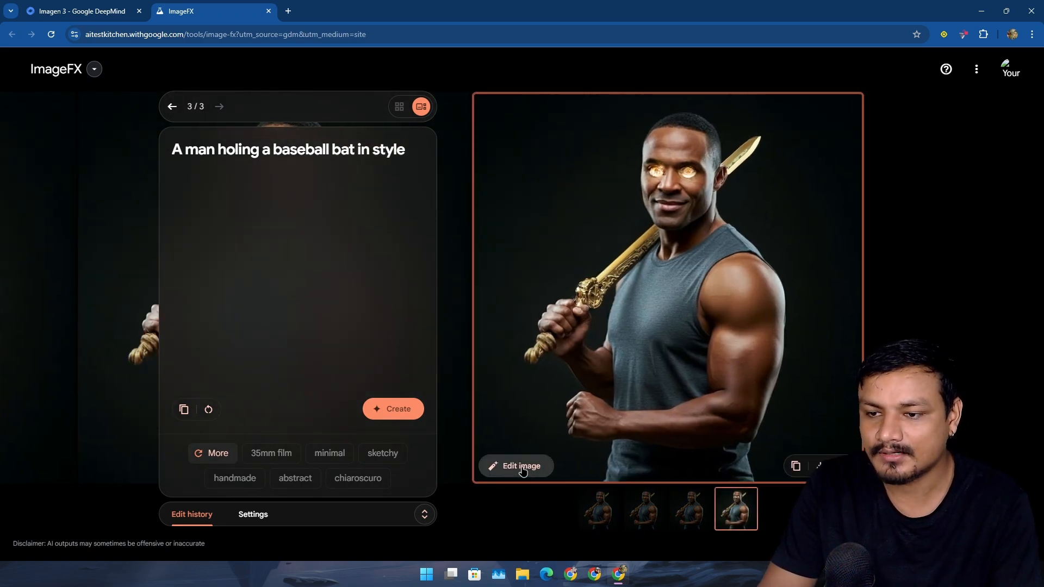
Step: Edit the glowing-eyed image and browse its new moonlit-background versions
click(516, 467)
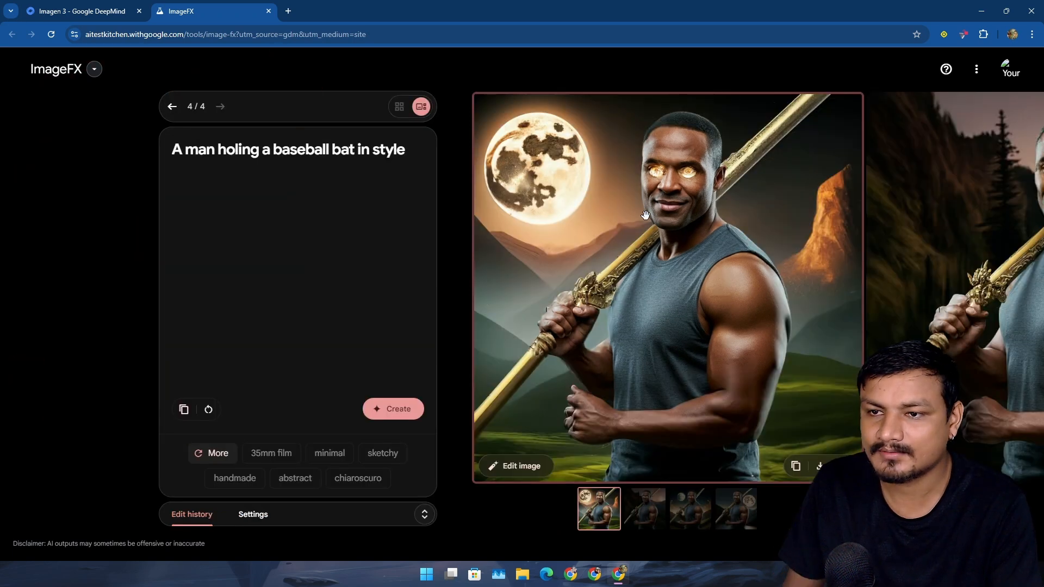
mouse_move(587, 198)
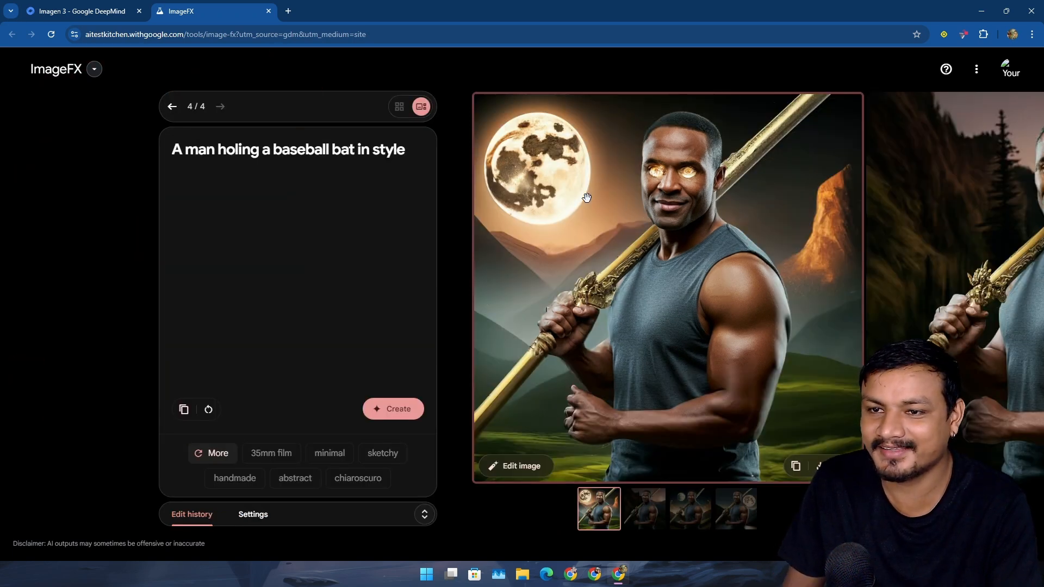
mouse_move(601, 220)
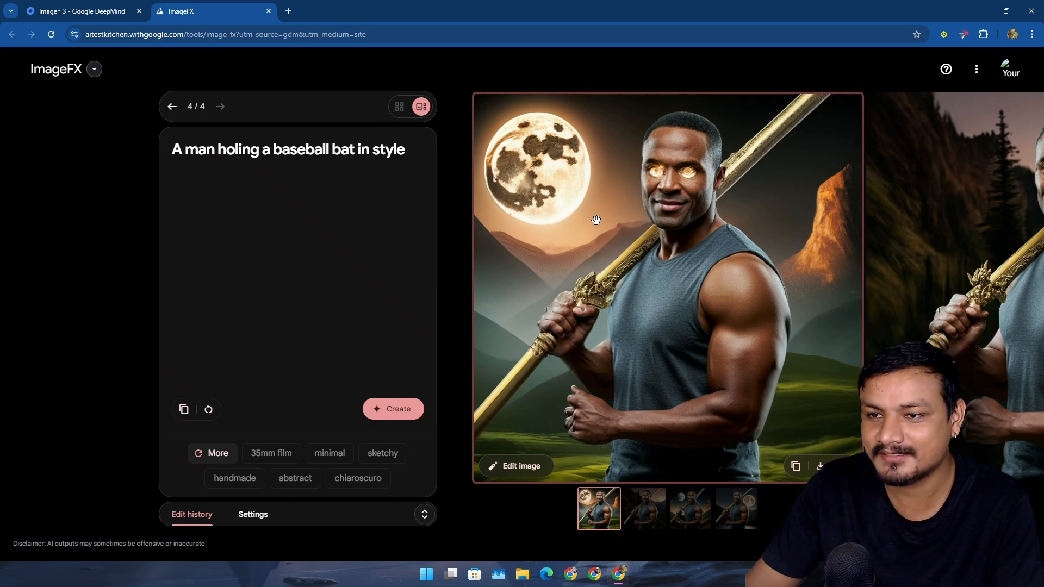
mouse_move(695, 191)
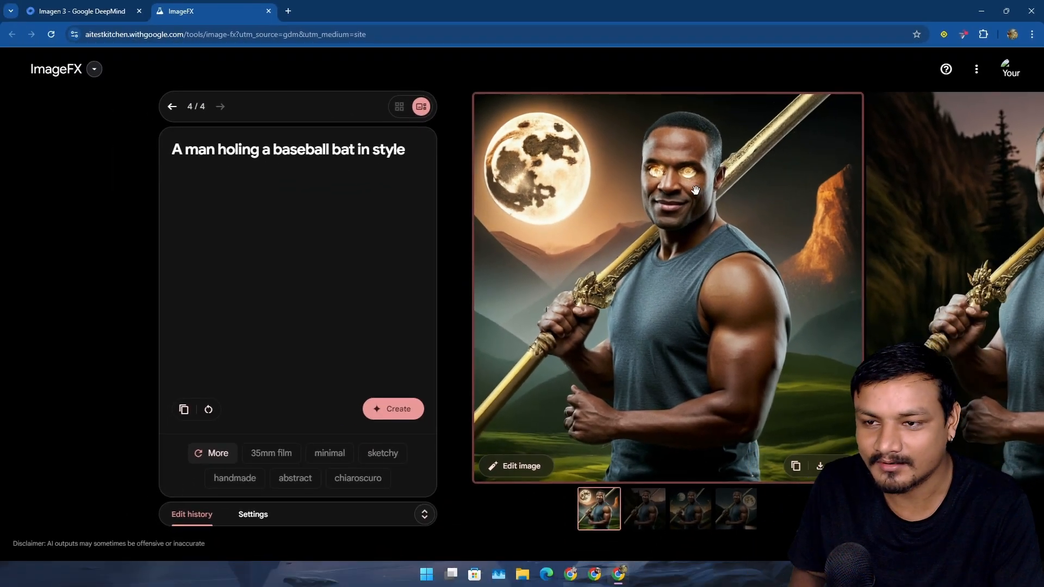
mouse_move(514, 388)
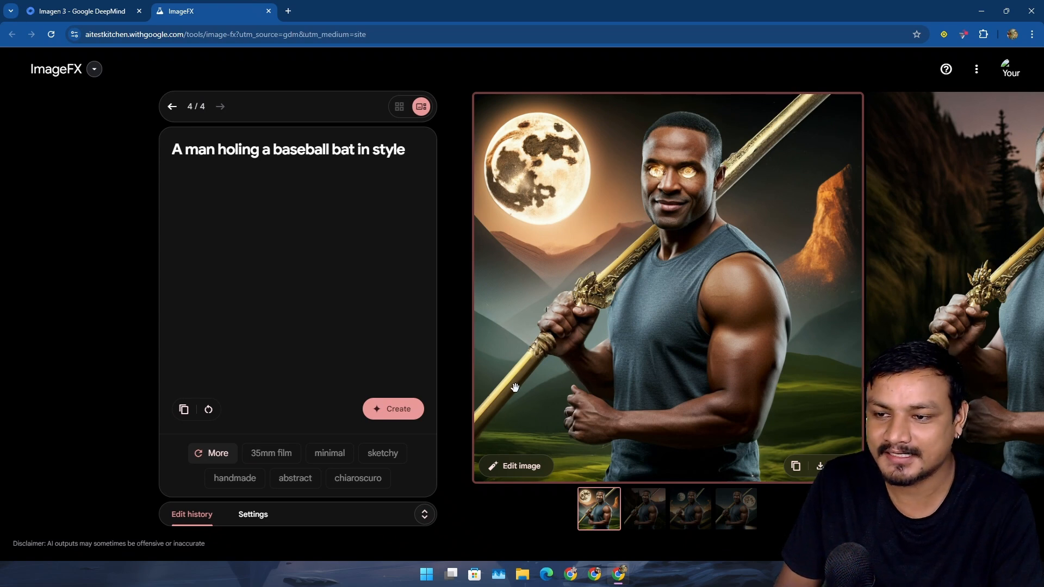
mouse_move(585, 272)
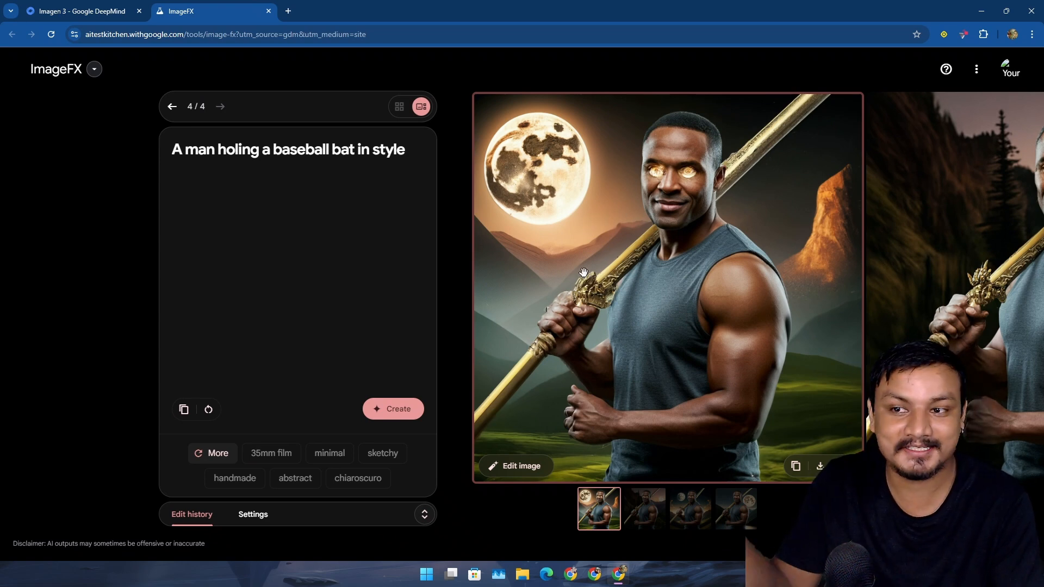
mouse_move(610, 351)
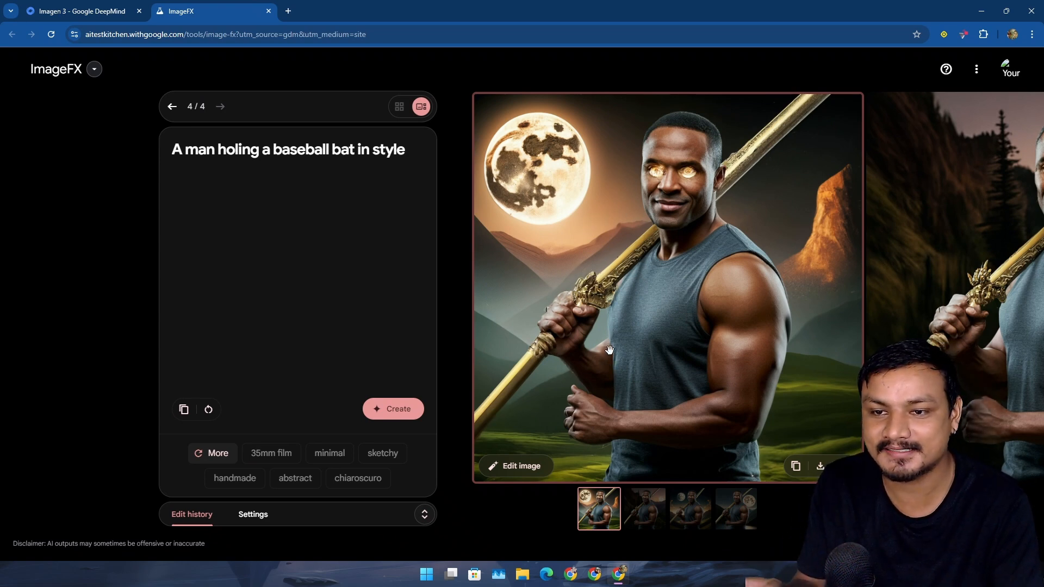
mouse_move(757, 253)
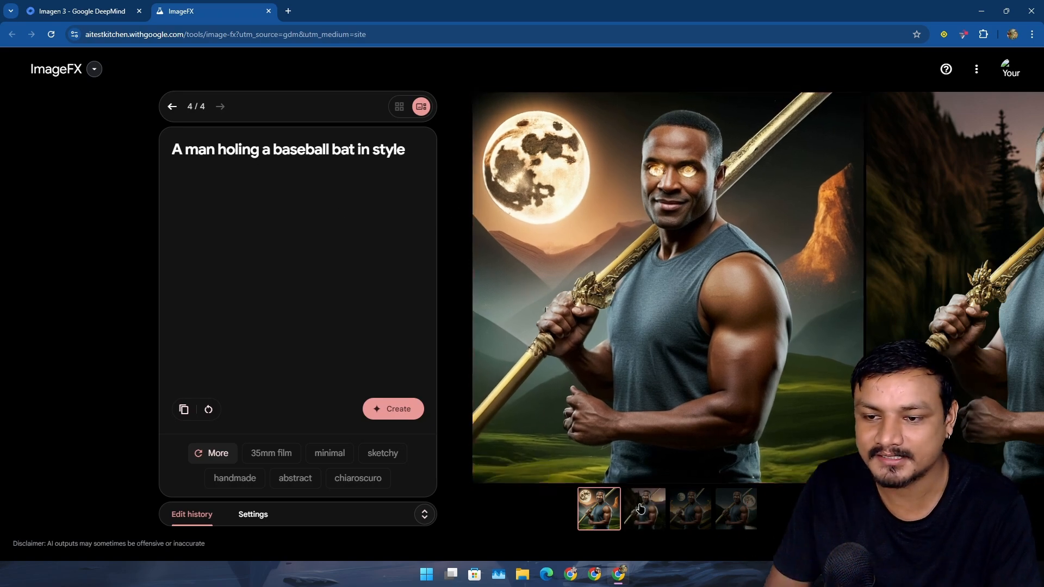
click(643, 509)
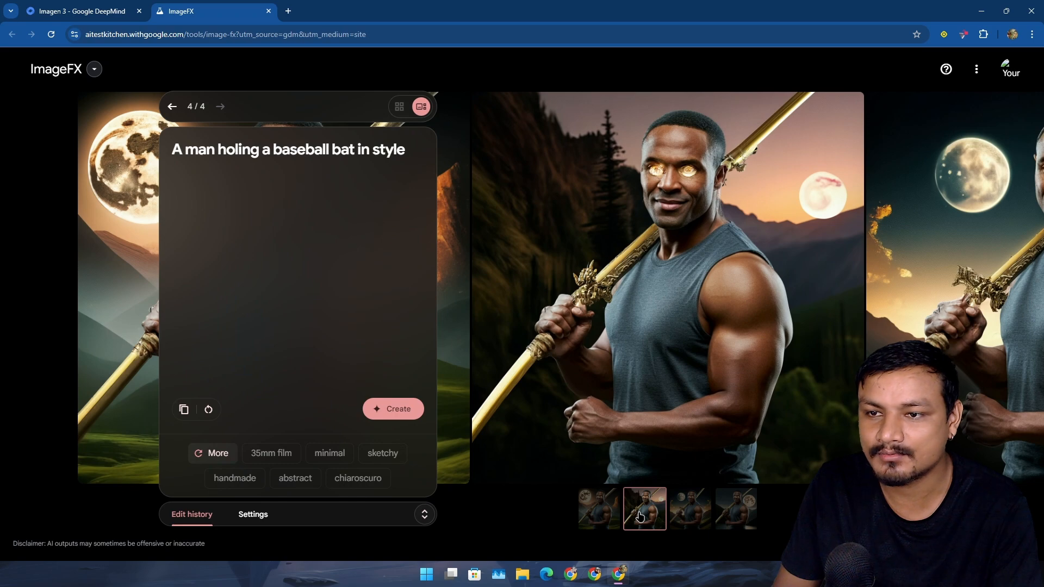
click(691, 509)
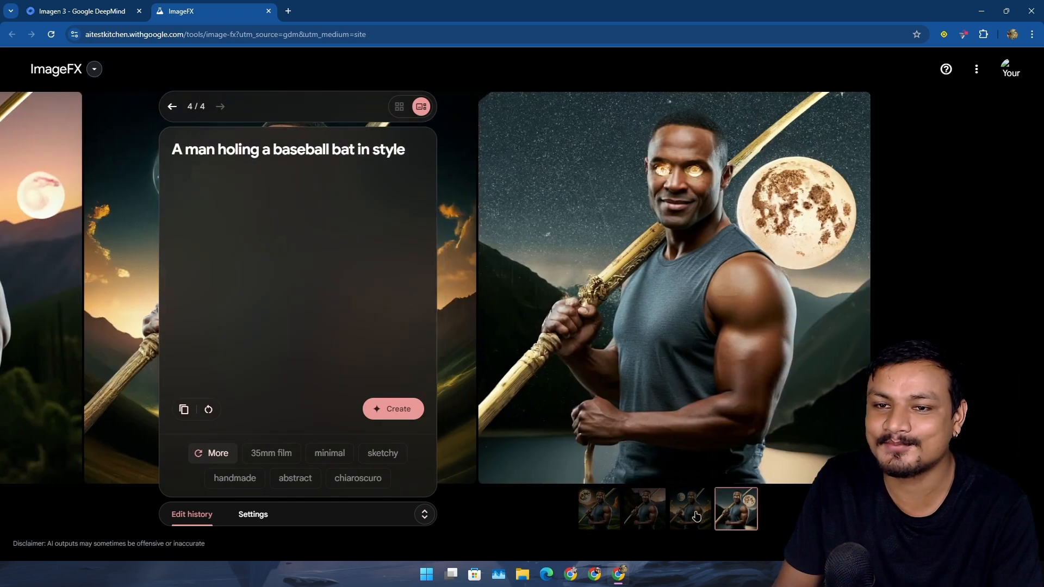
Step: Review the moonlit jungle landscape results, including the girl on the flower-lined path
click(599, 509)
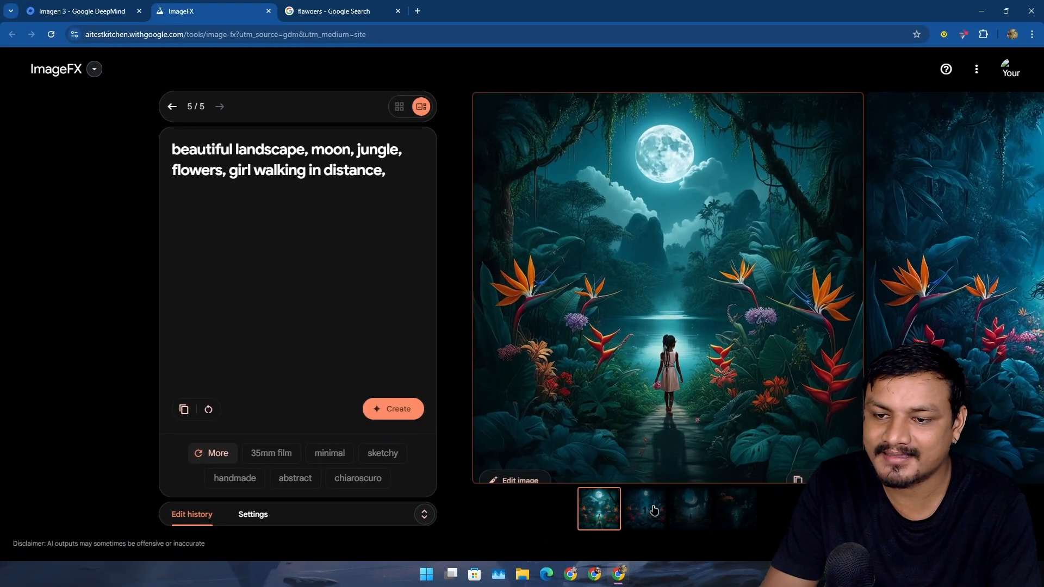
click(643, 509)
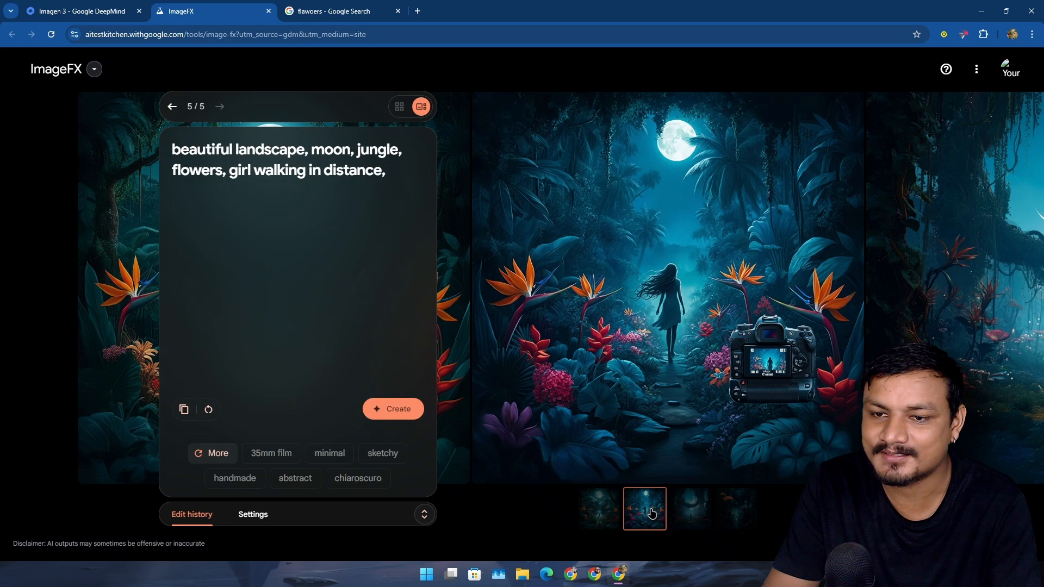
click(598, 508)
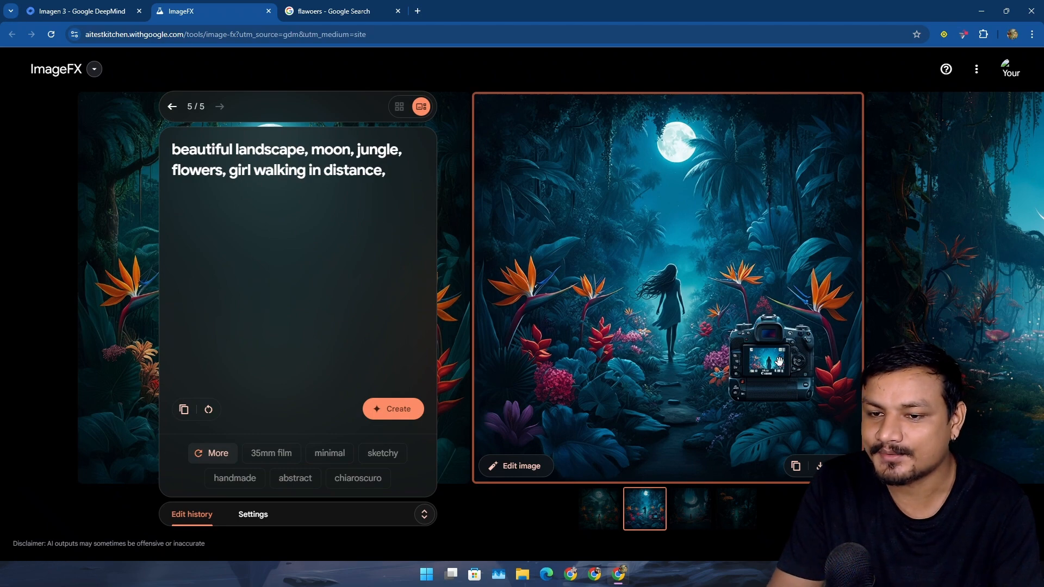
mouse_move(588, 459)
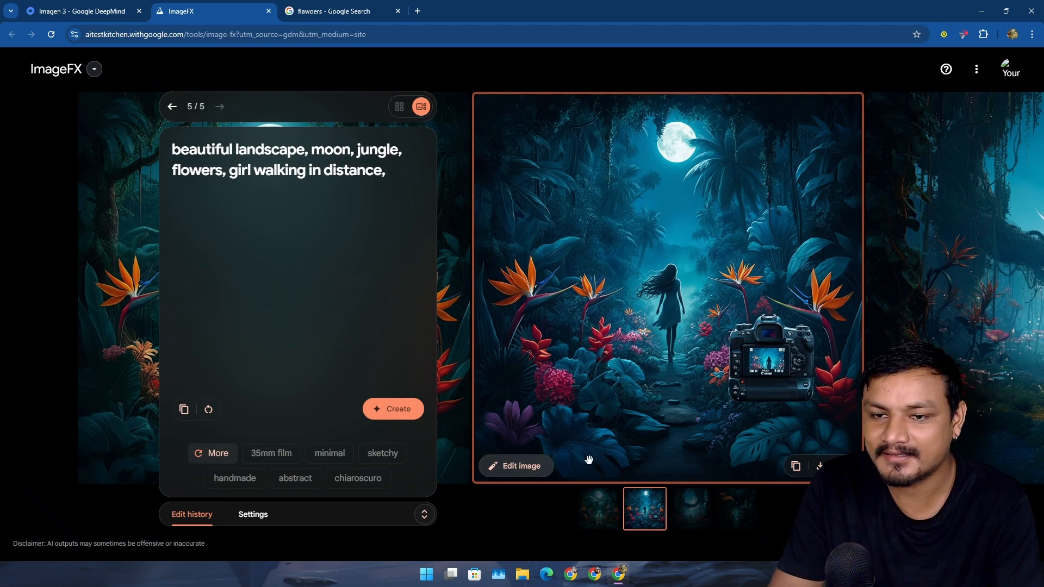
click(690, 509)
text(a man riding a big saber toothlion with spear in hand)
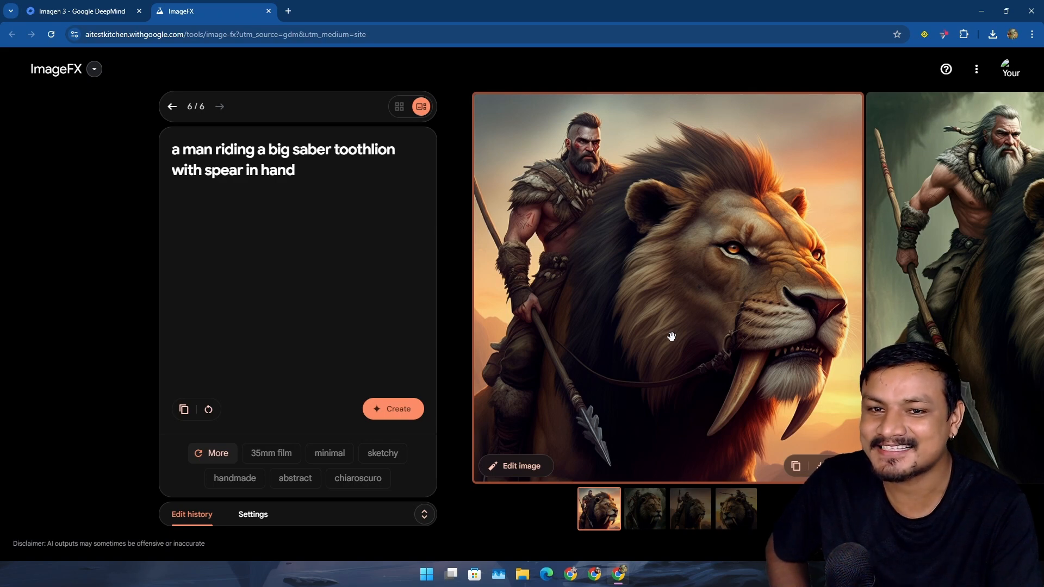
Step: Compare all four saber-tooth lion rider versions one by one
click(643, 509)
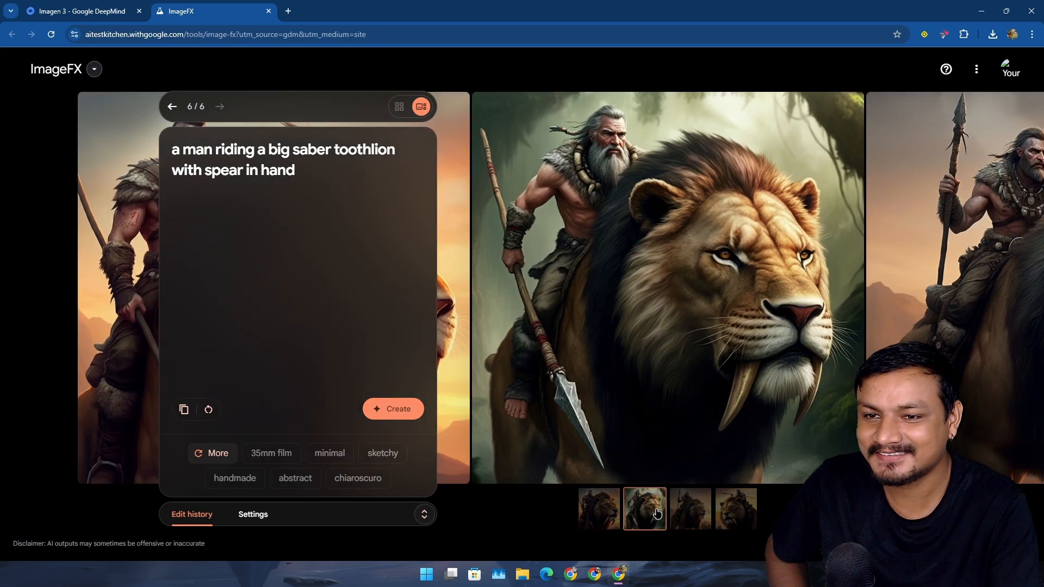
click(598, 509)
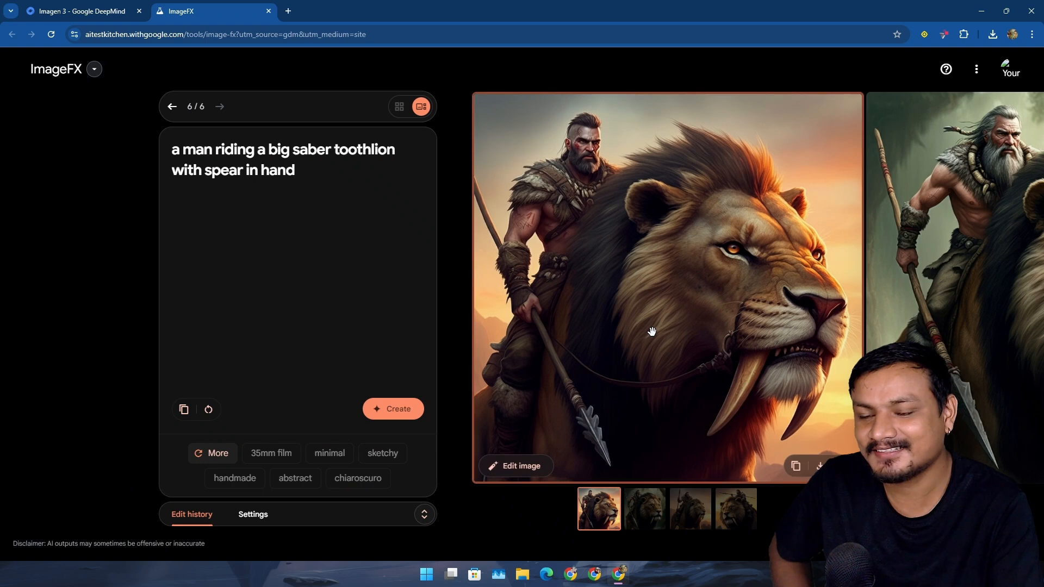
mouse_move(539, 266)
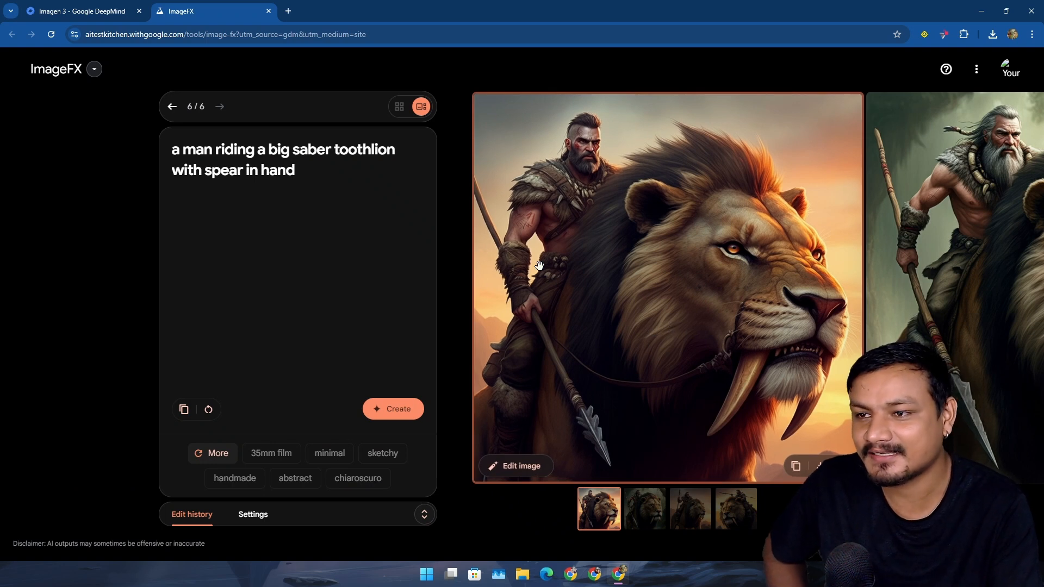
mouse_move(655, 263)
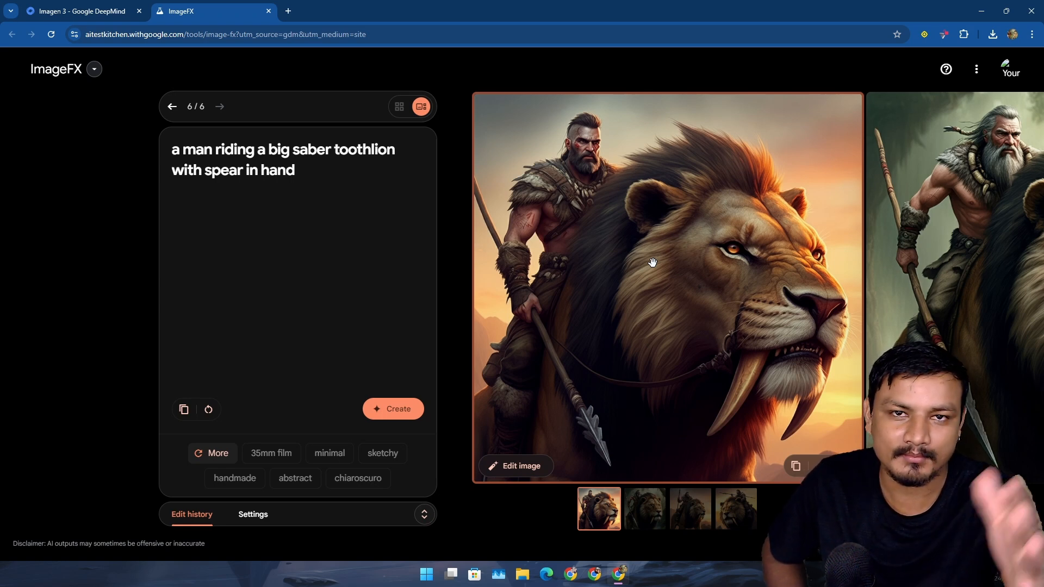
mouse_move(727, 268)
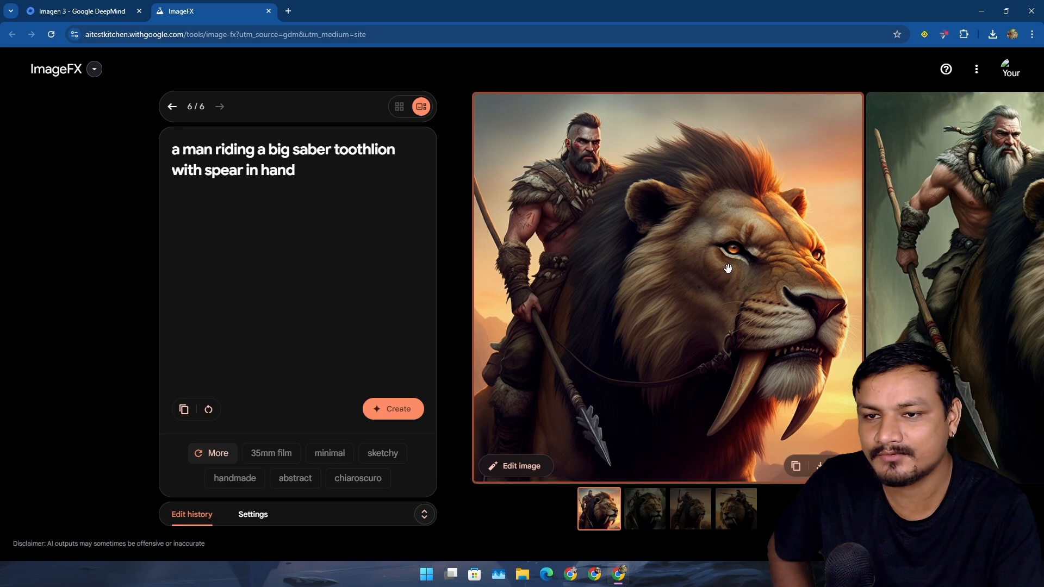
mouse_move(678, 298)
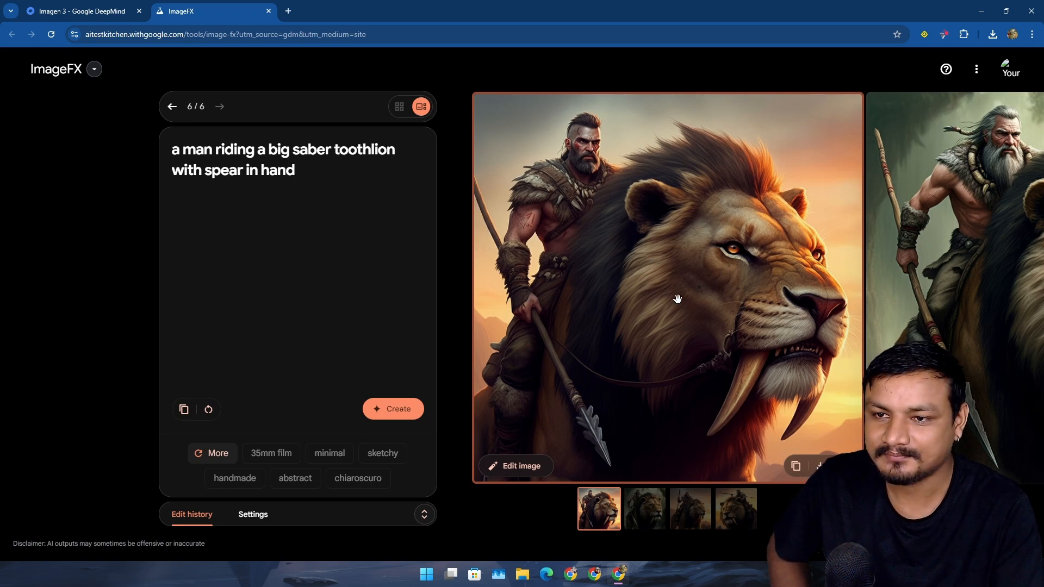
click(643, 508)
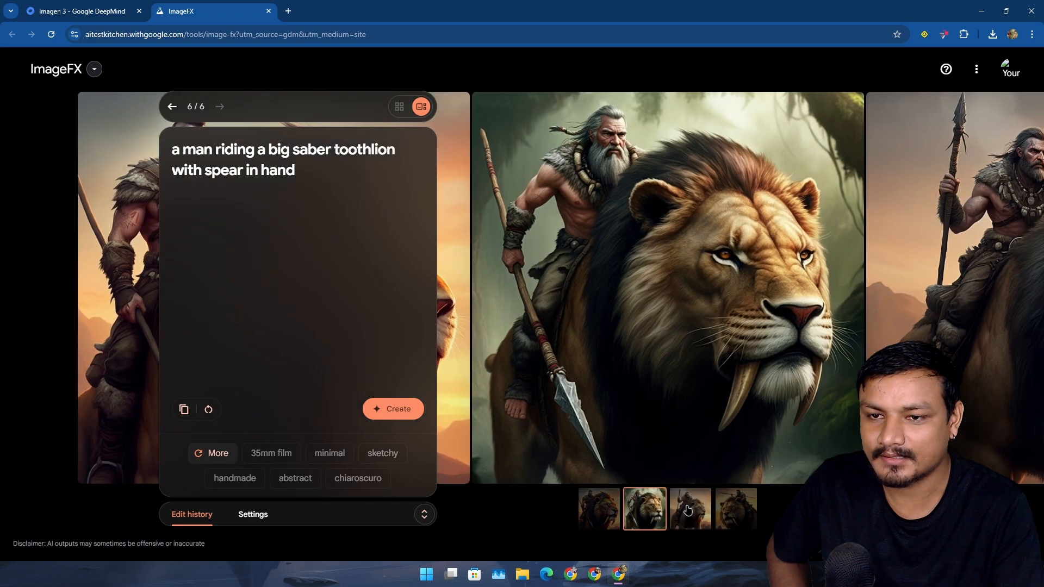
click(691, 509)
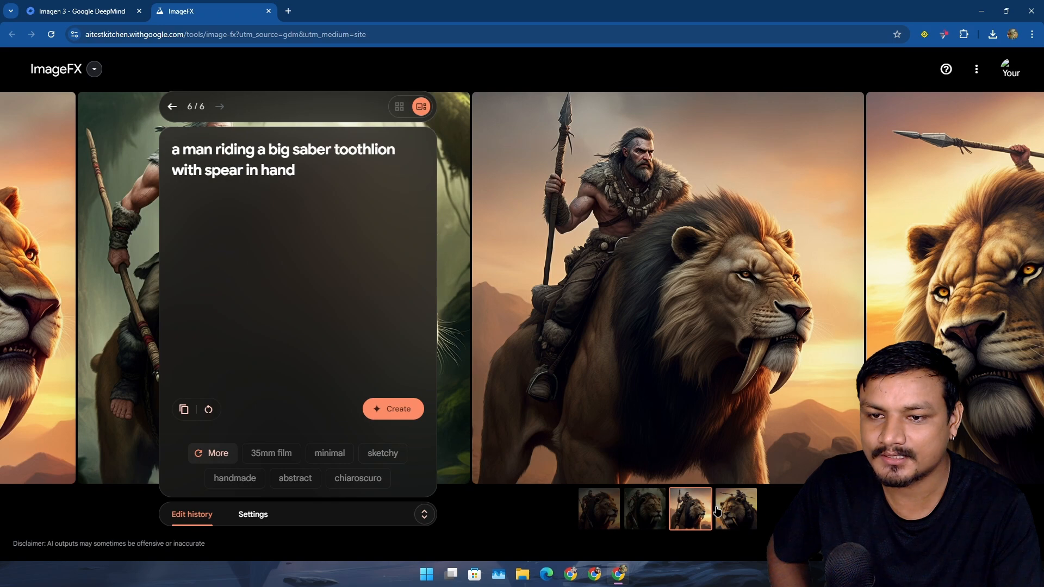
click(735, 508)
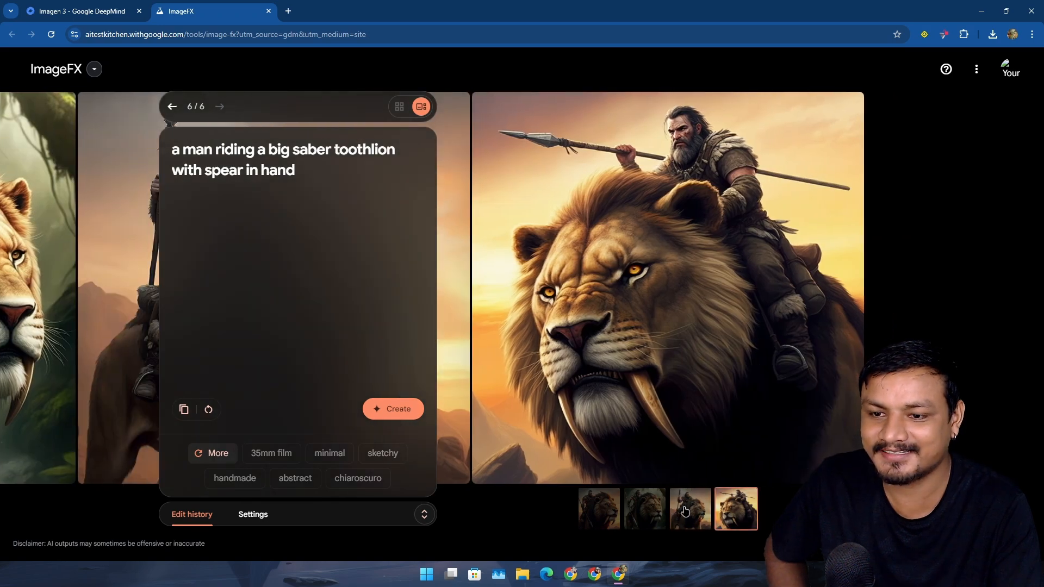
click(598, 508)
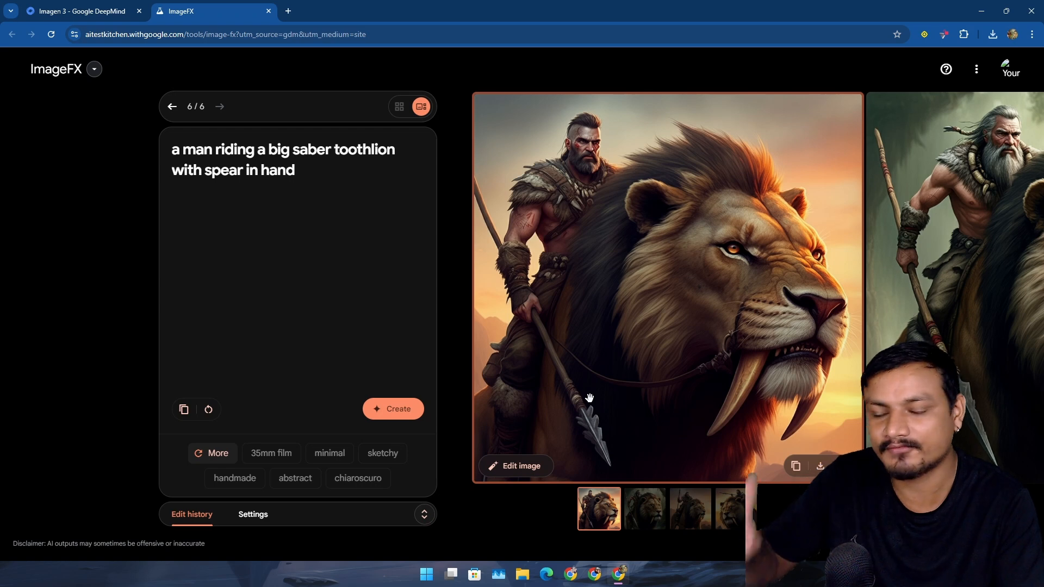
mouse_move(521, 470)
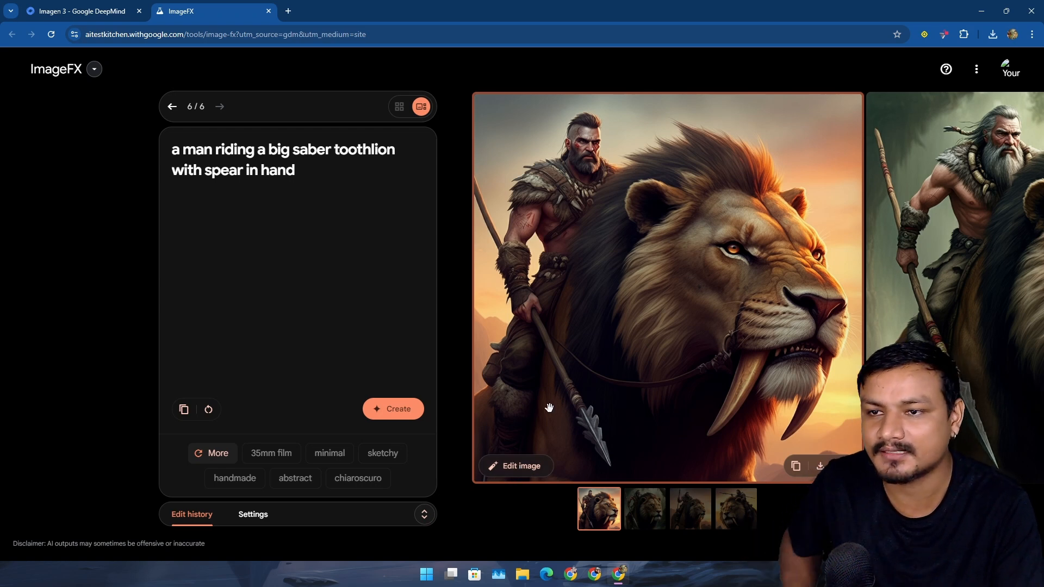
mouse_move(616, 308)
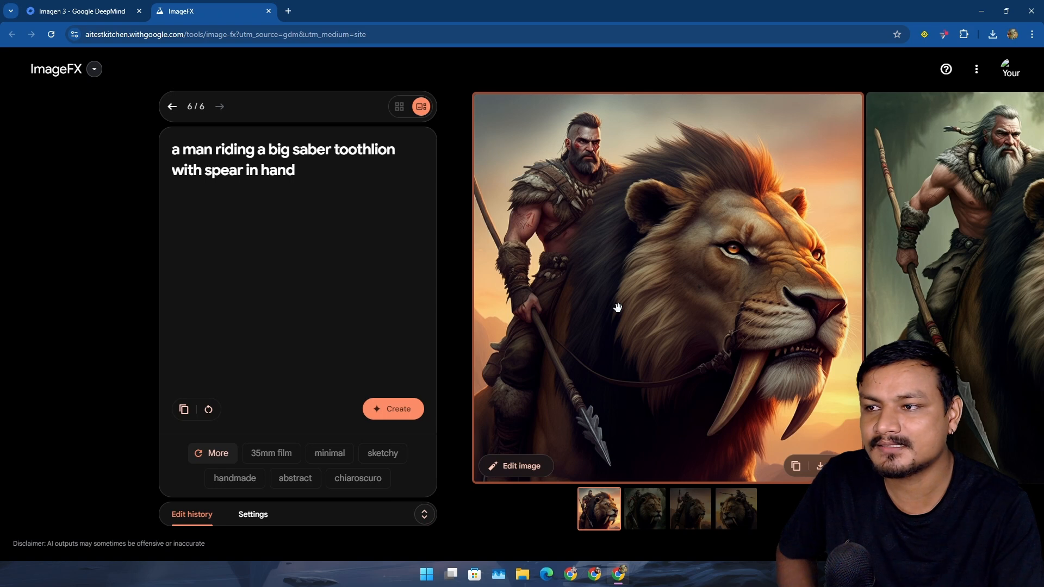
mouse_move(602, 247)
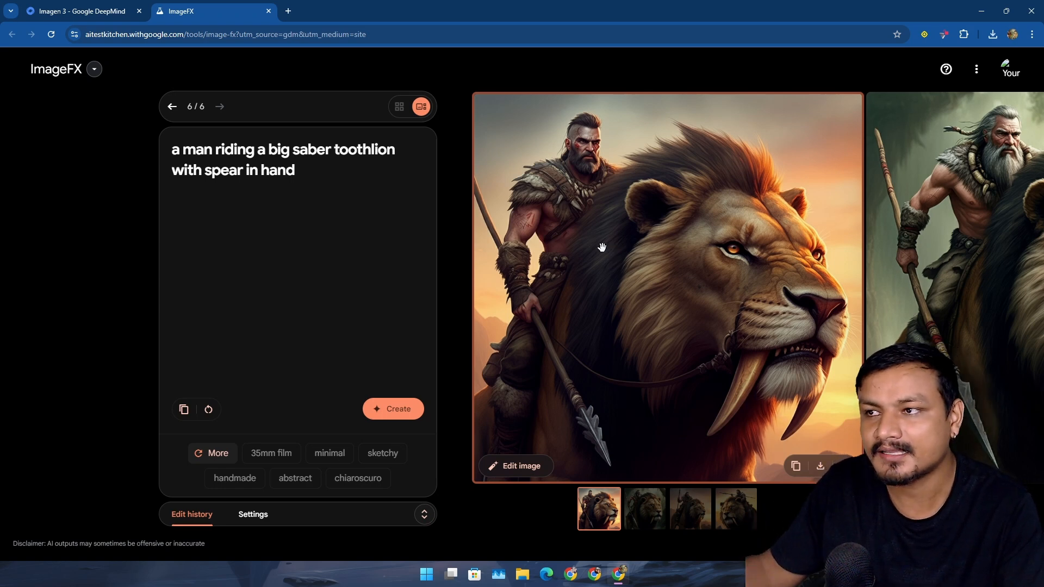
mouse_move(553, 247)
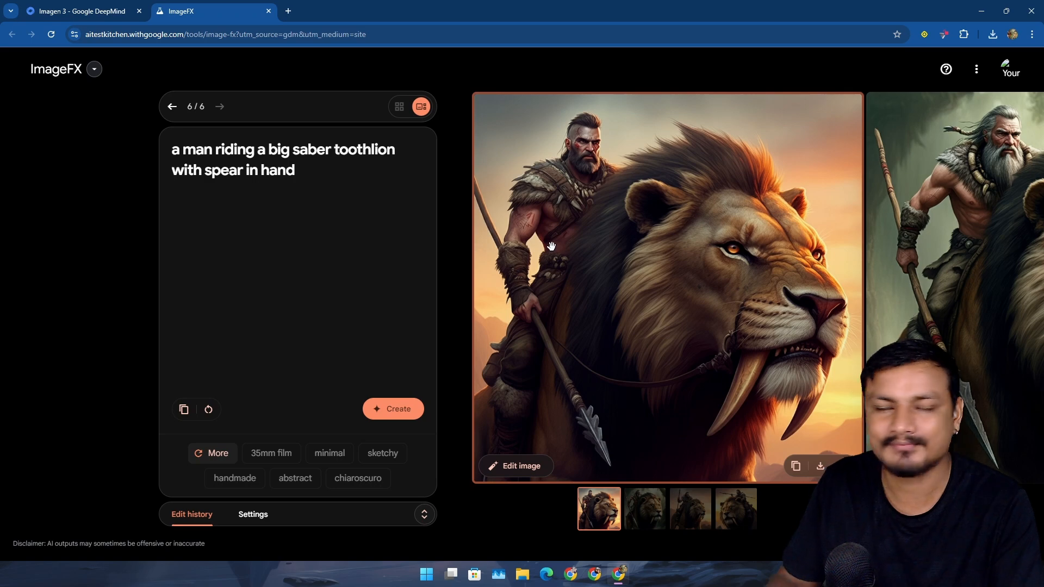
mouse_move(535, 287)
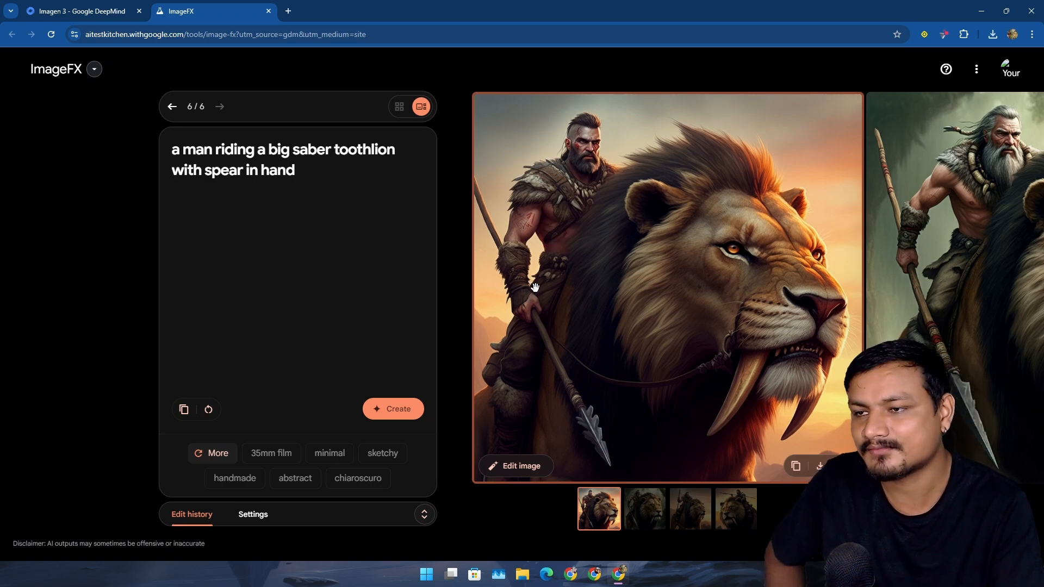
mouse_move(933, 305)
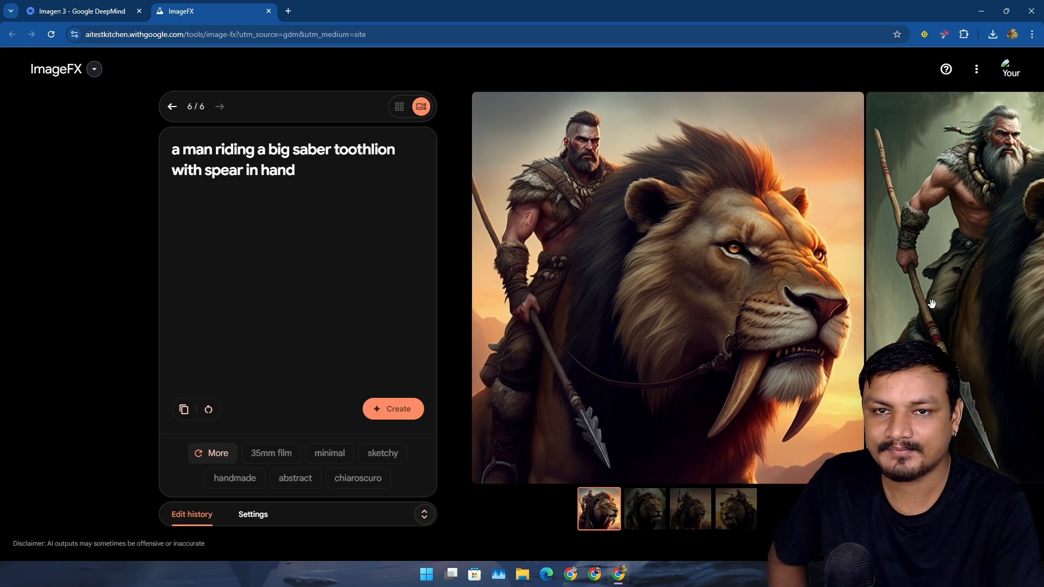
click(691, 509)
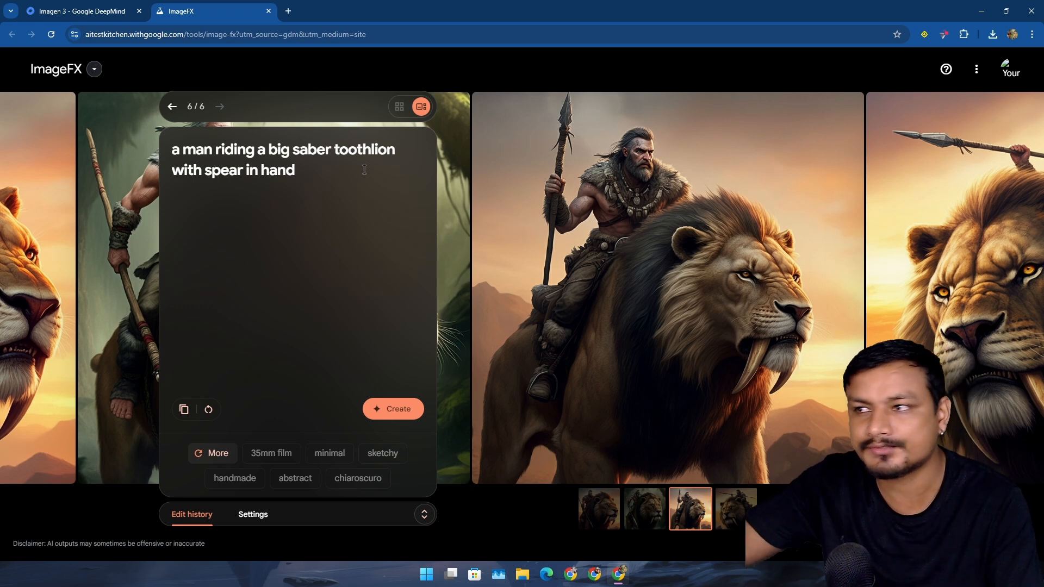
mouse_move(102, 51)
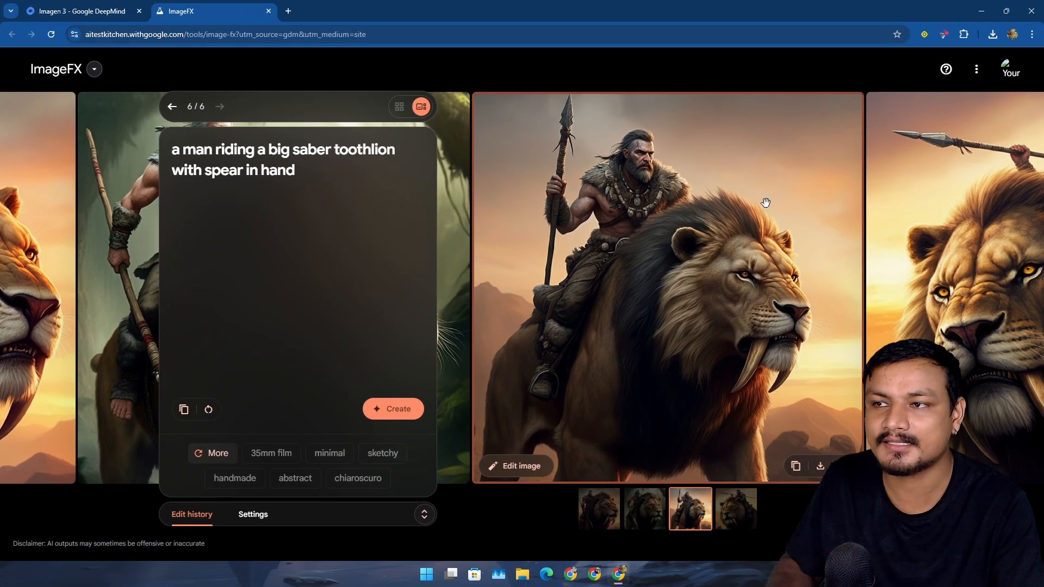
Step: Return to the Google DeepMind Imagen 3 browser tab
click(79, 11)
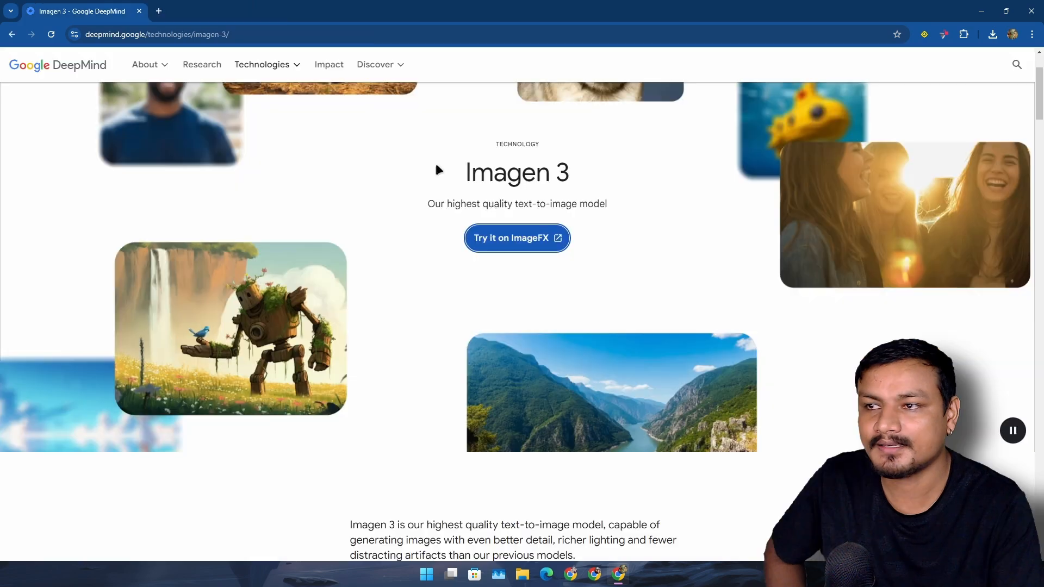